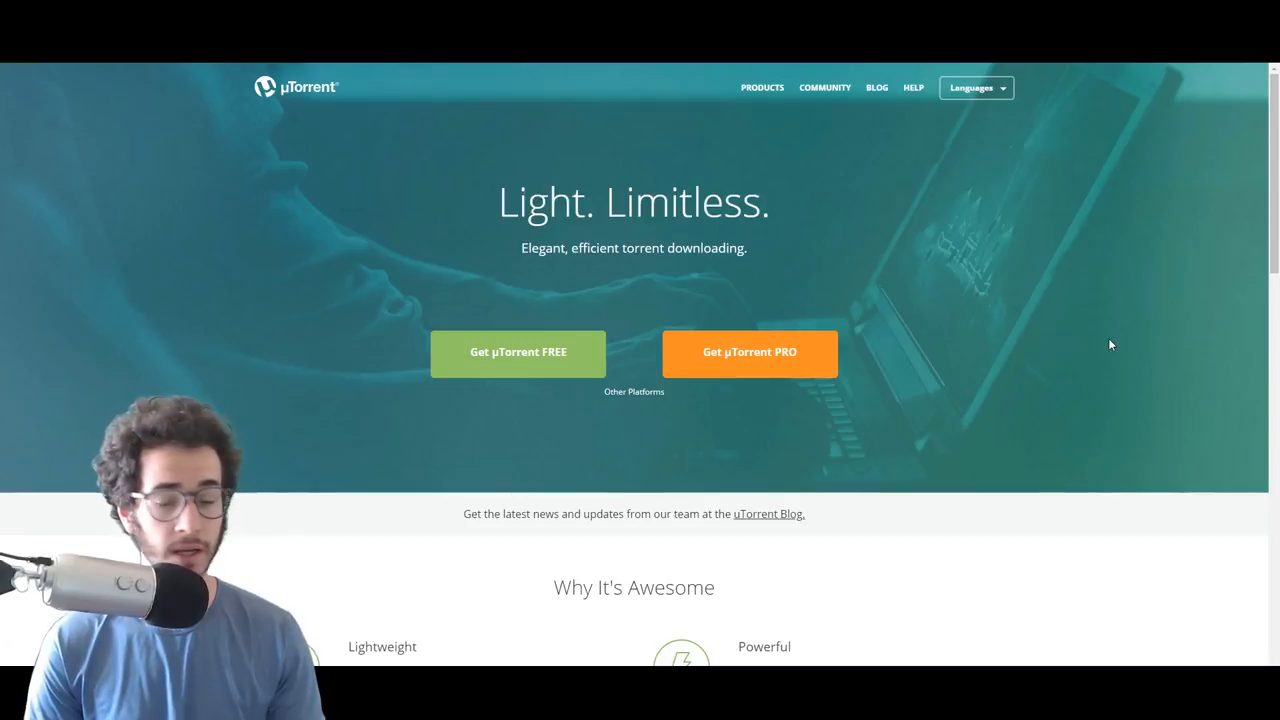
mouse_move(932, 176)
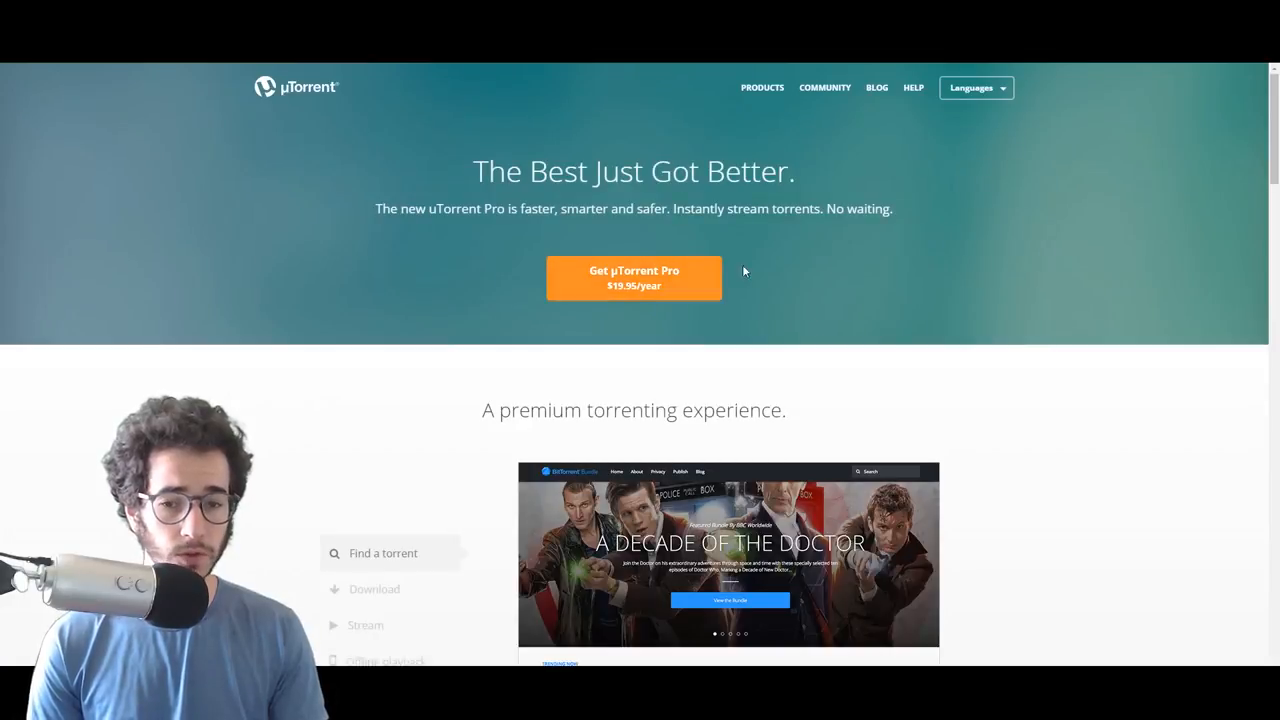
Step: Scroll down the uTorrent homepage toward the Pro plan comparison
scroll("down", 3)
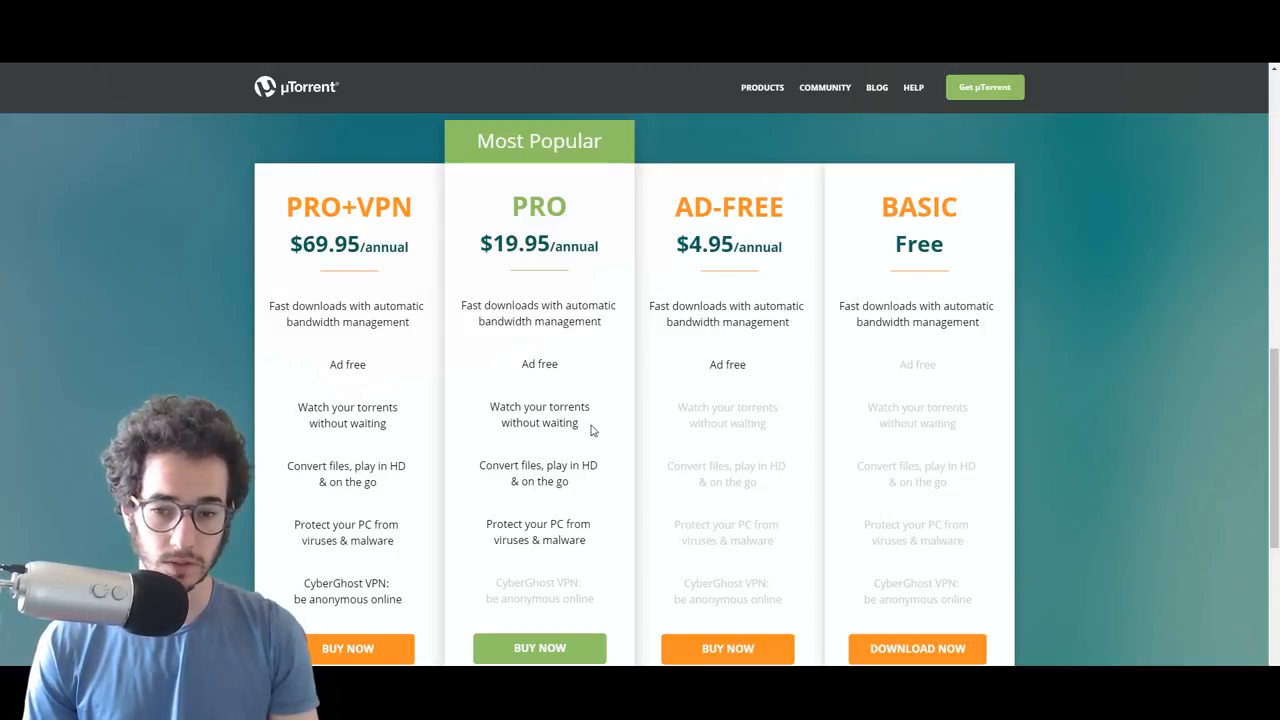
mouse_move(824, 90)
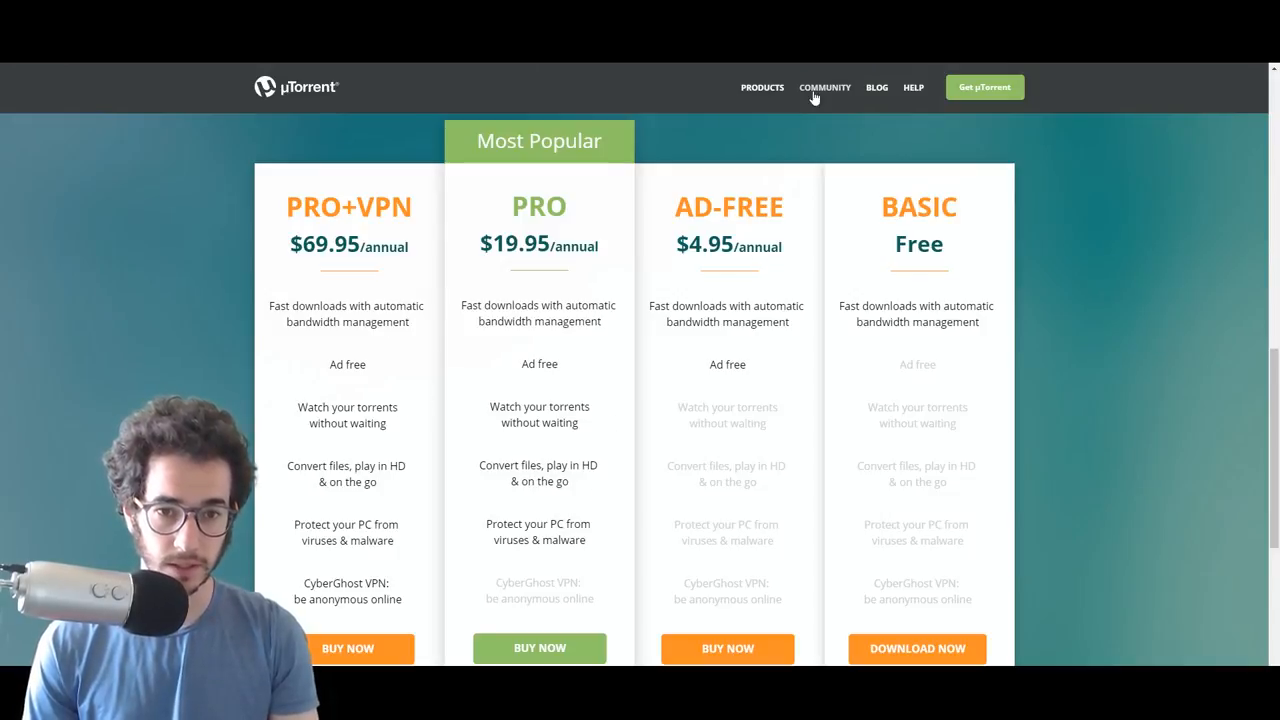
mouse_move(612, 538)
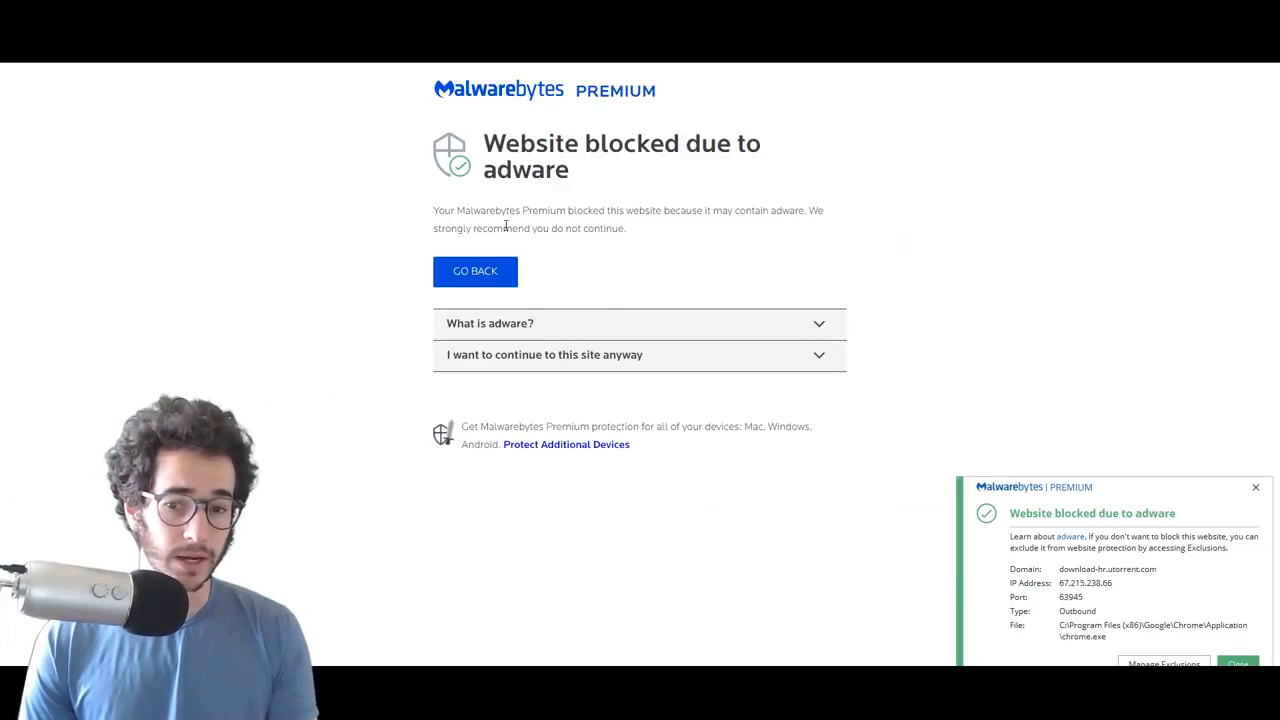
mouse_move(736, 206)
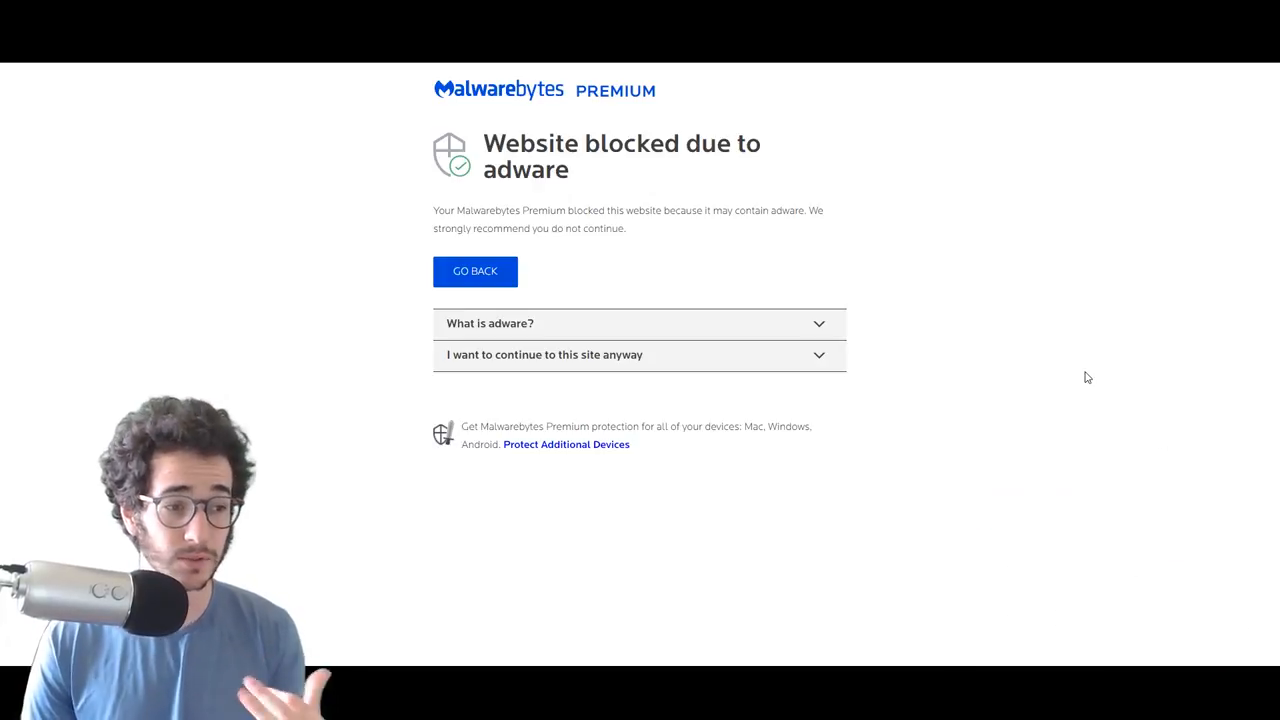
mouse_move(592, 178)
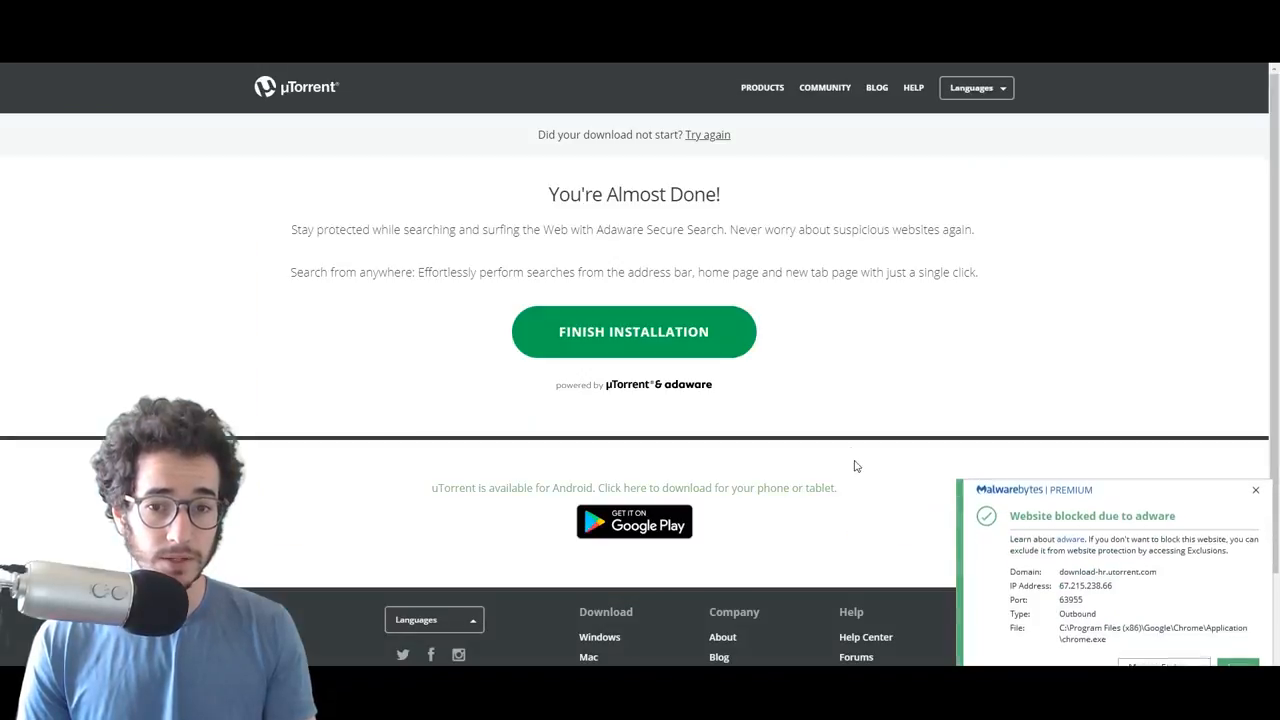
Step: Download the uTorrent Classic installer and launch it from the download bar
left_click(632, 332)
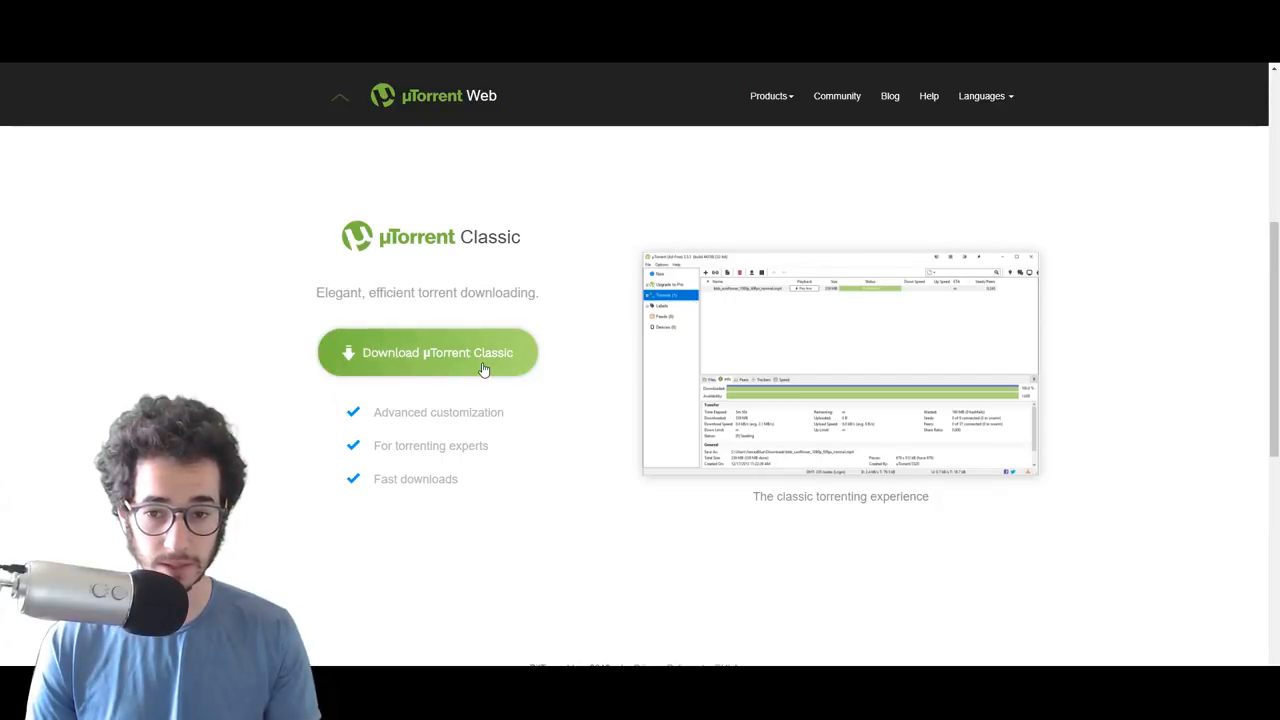
left_click(426, 352)
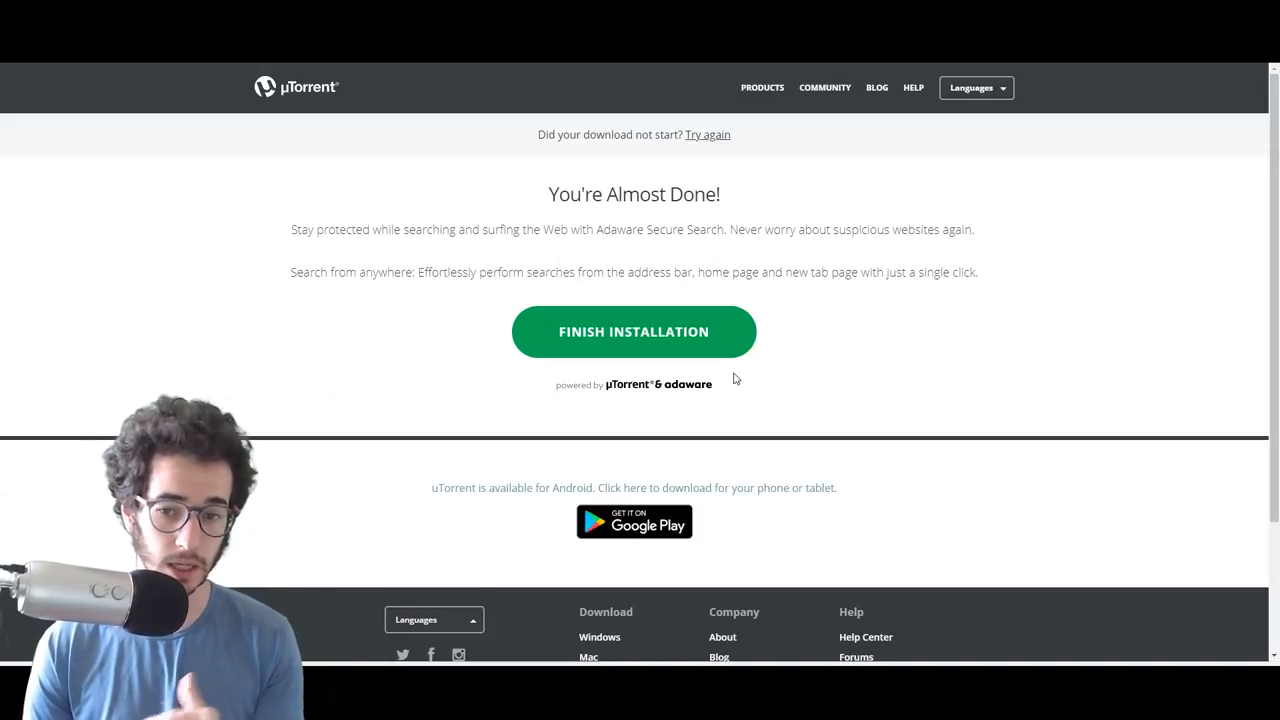
left_click(632, 332)
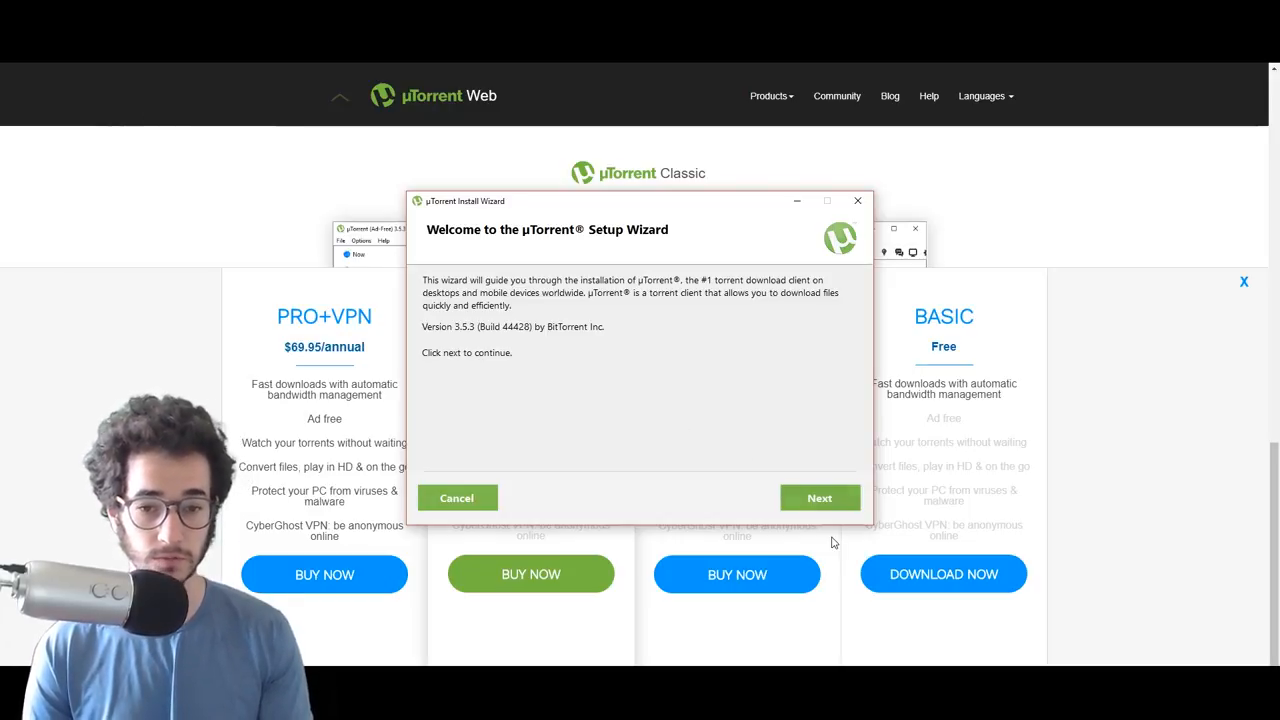
Step: Continue past the Welcome, scam Warning and License Agreement pages
left_click(820, 496)
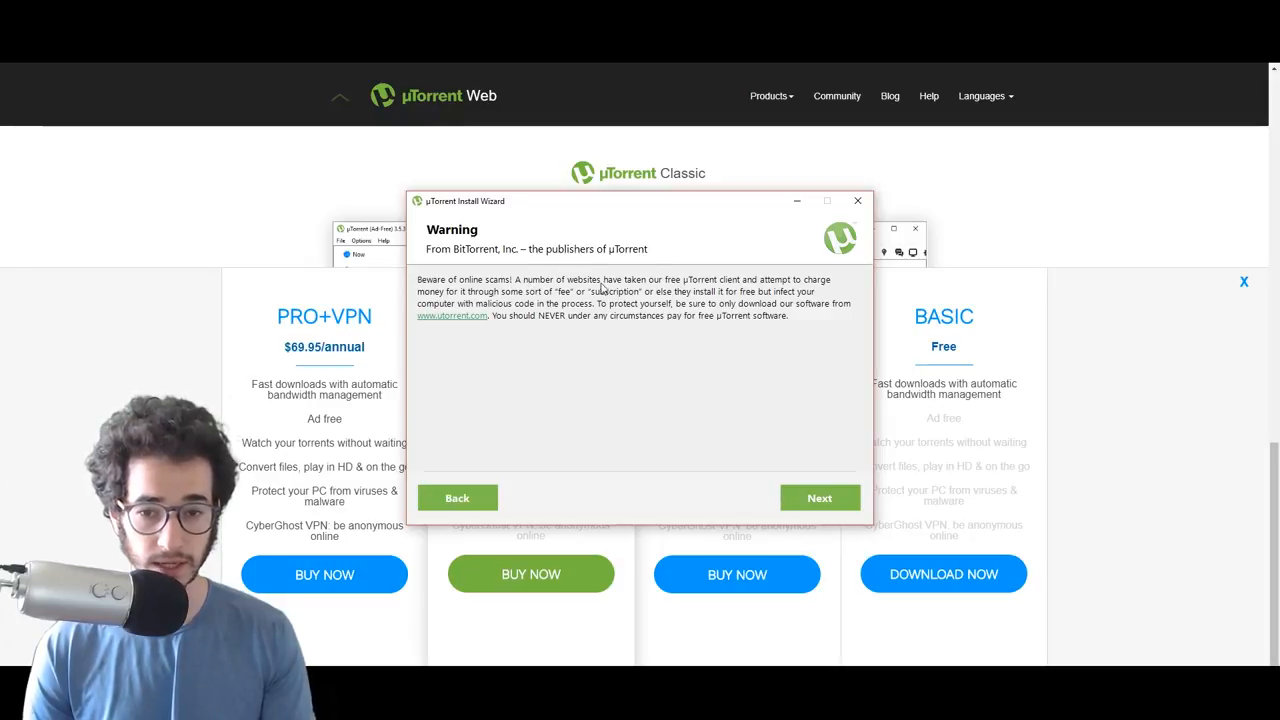
mouse_move(744, 308)
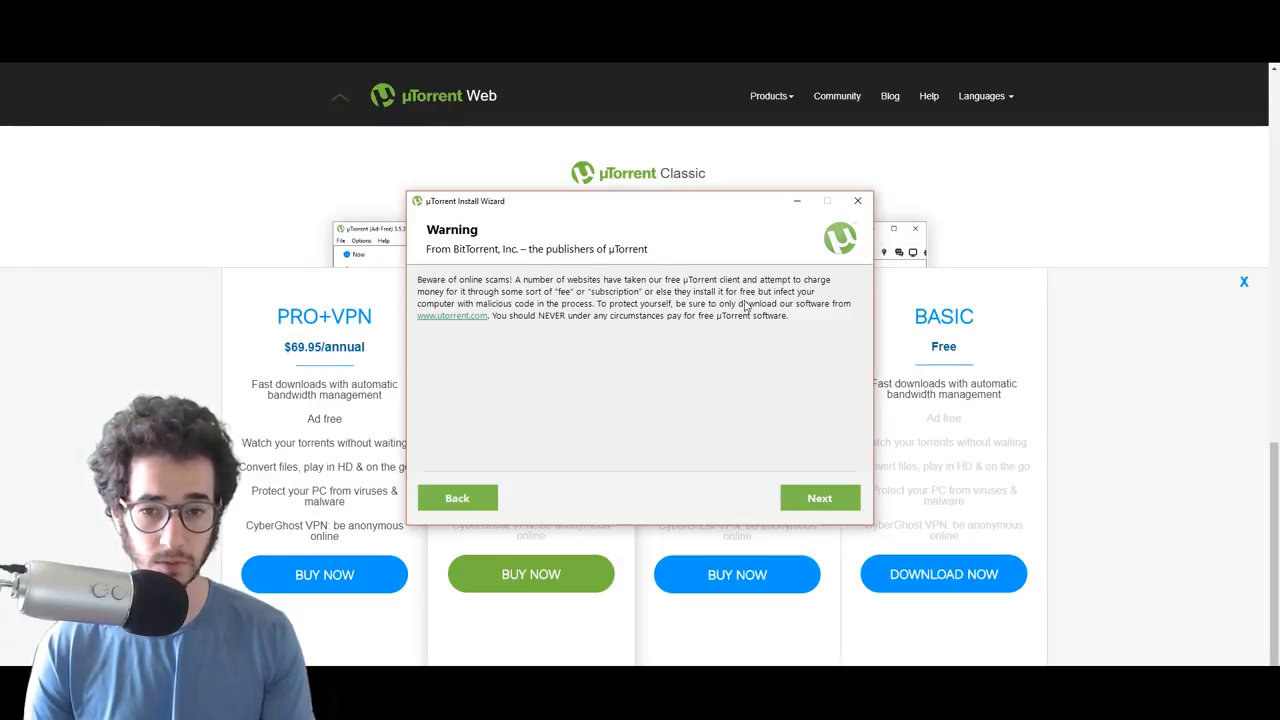
mouse_move(828, 316)
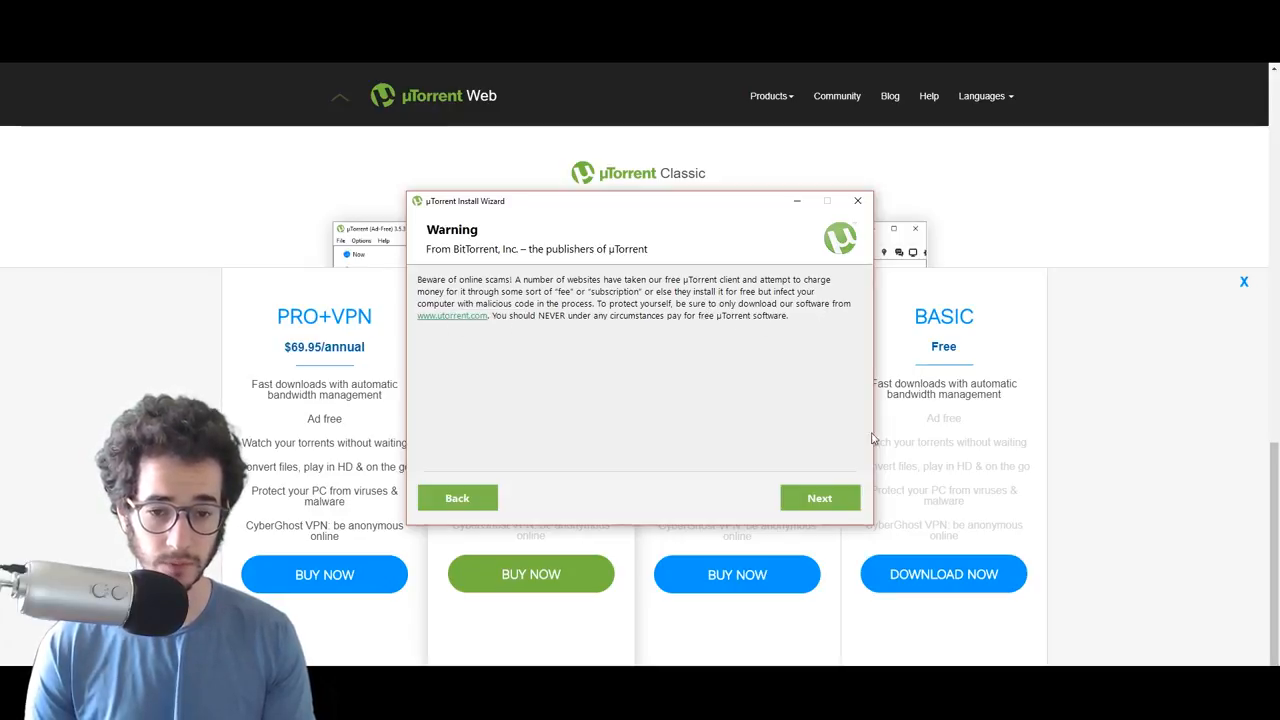
left_click(820, 498)
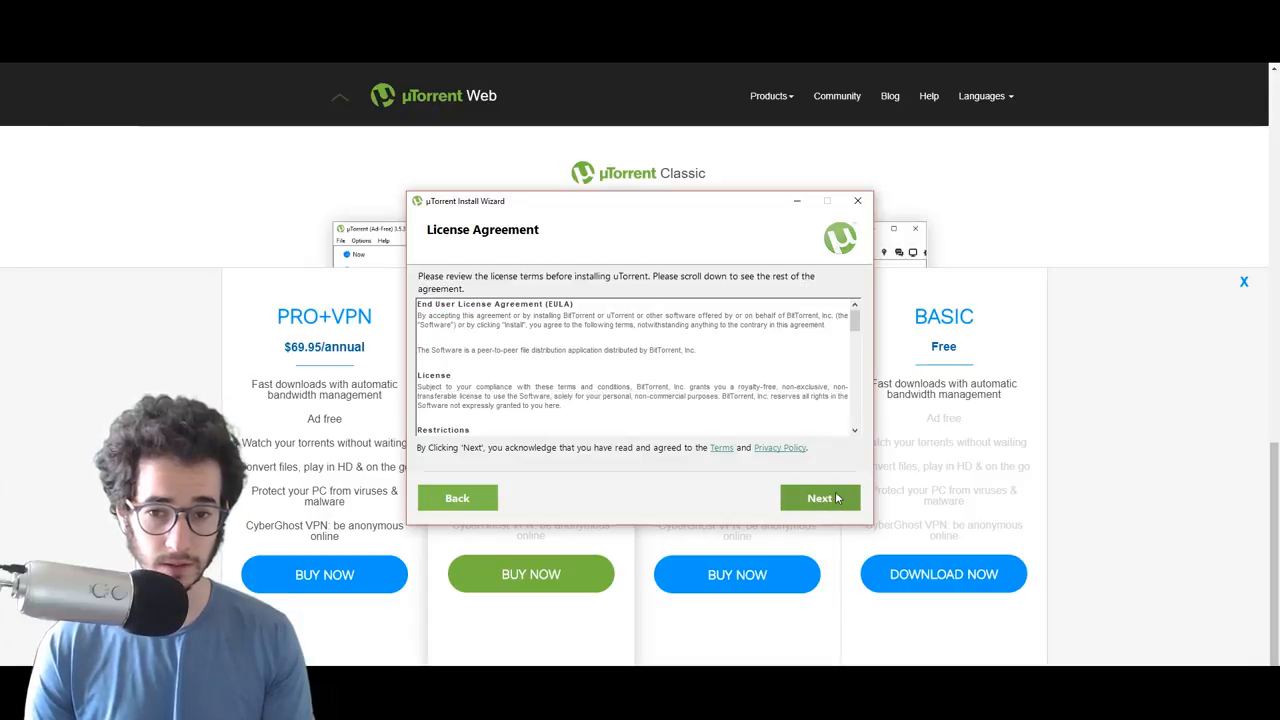
left_click(820, 498)
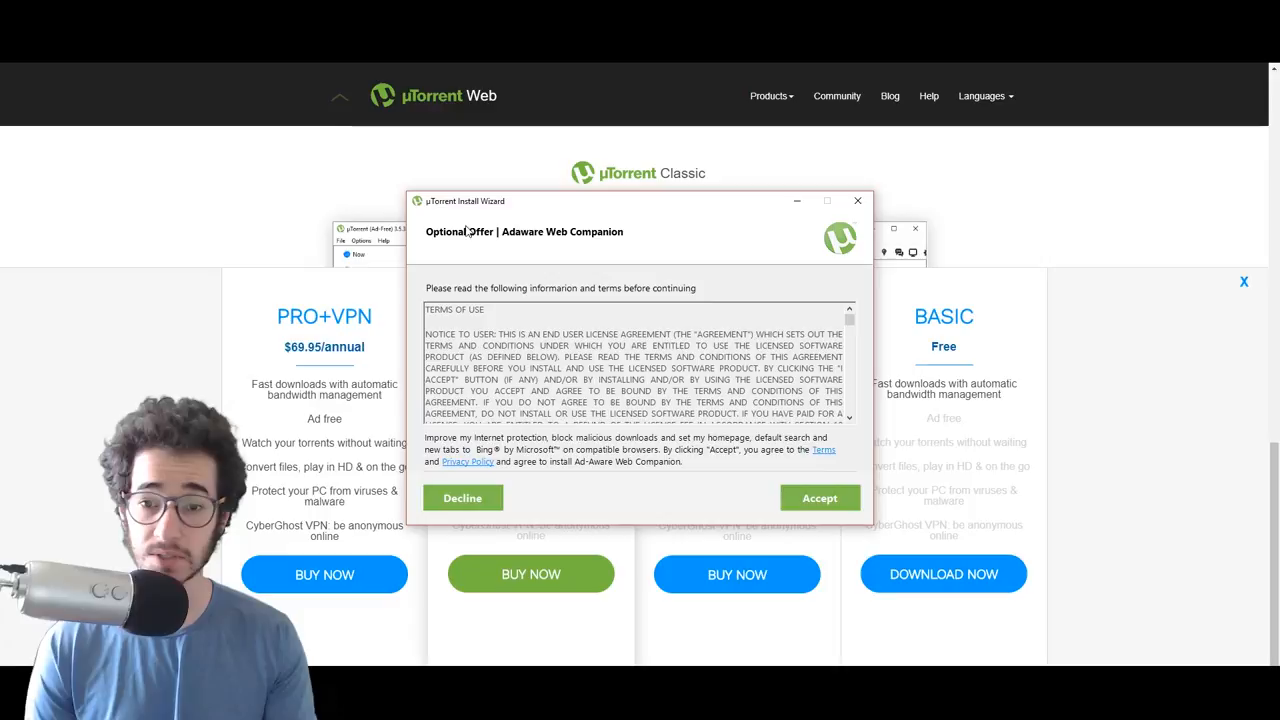
mouse_move(644, 256)
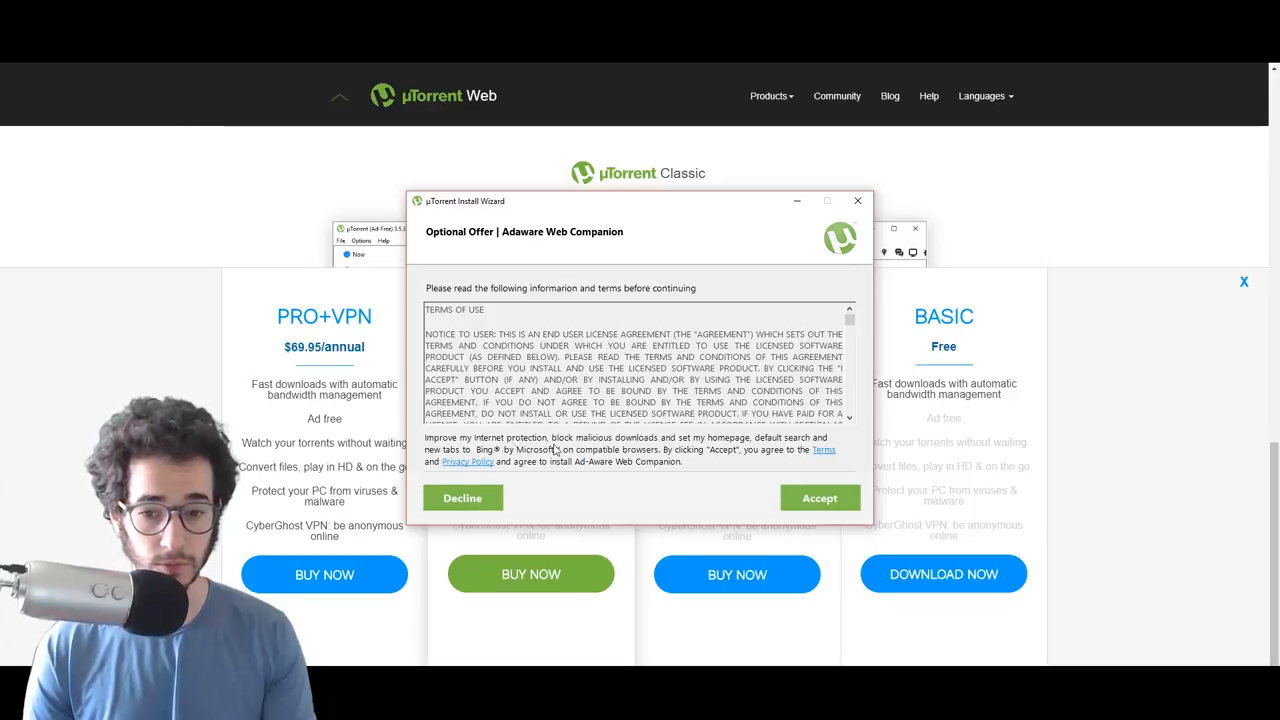
mouse_move(728, 458)
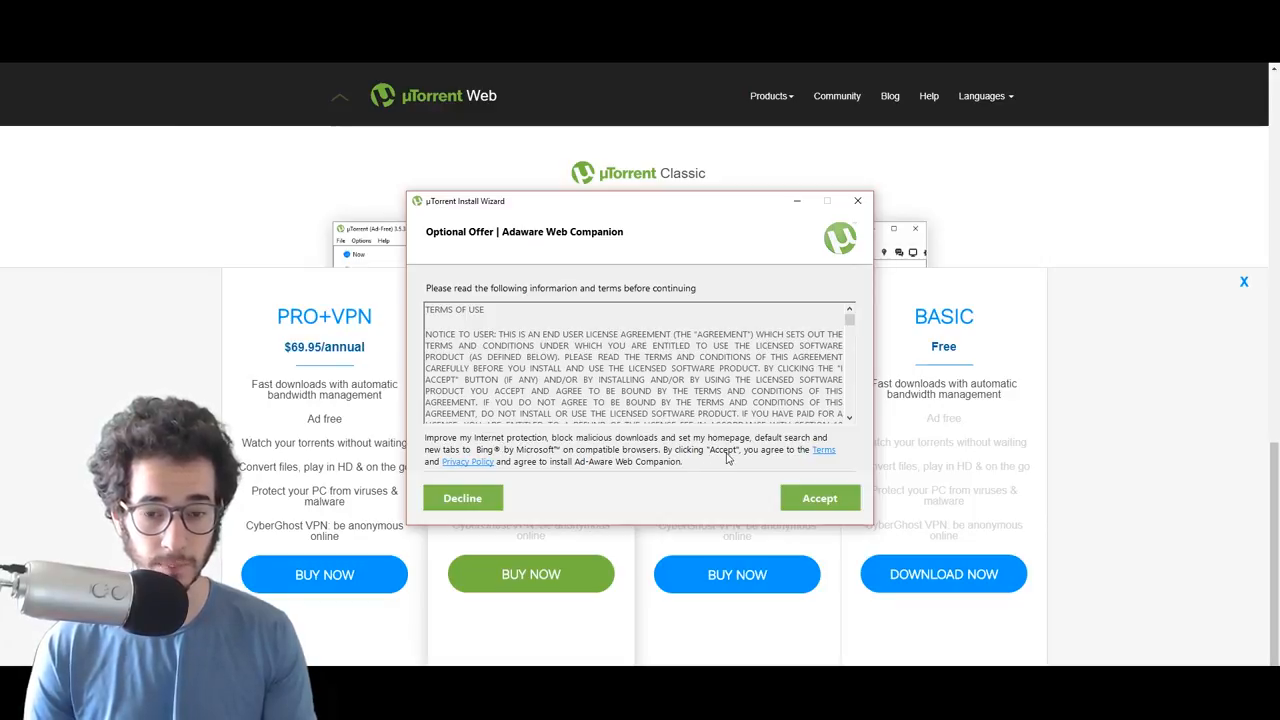
mouse_move(540, 476)
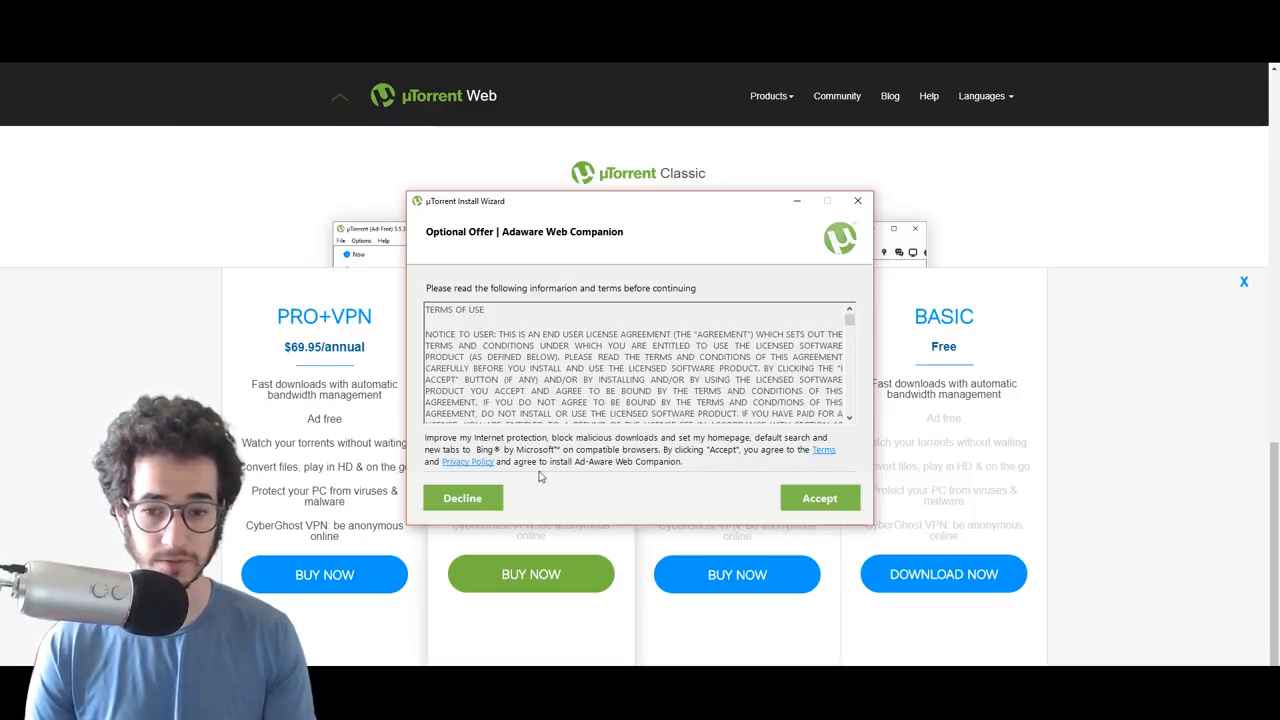
mouse_move(670, 472)
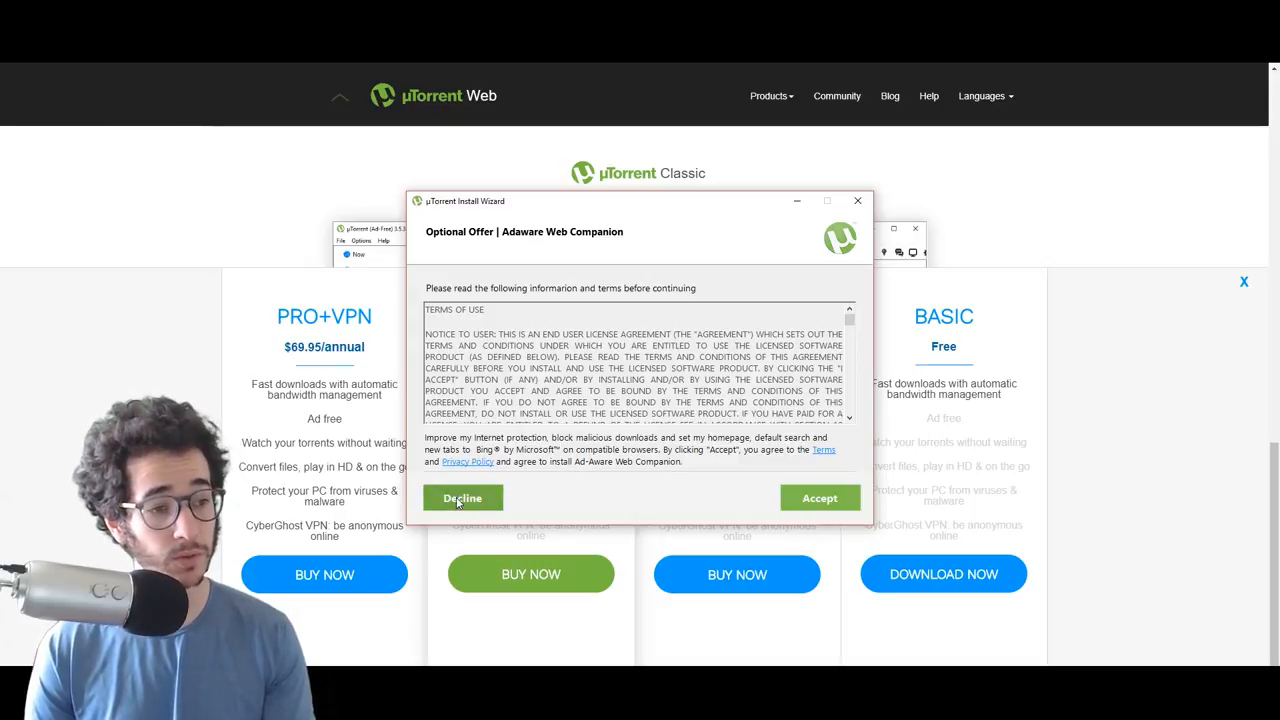
Step: Decline Adaware, skip Avast, keep default shortcuts and configuration, and install
left_click(462, 498)
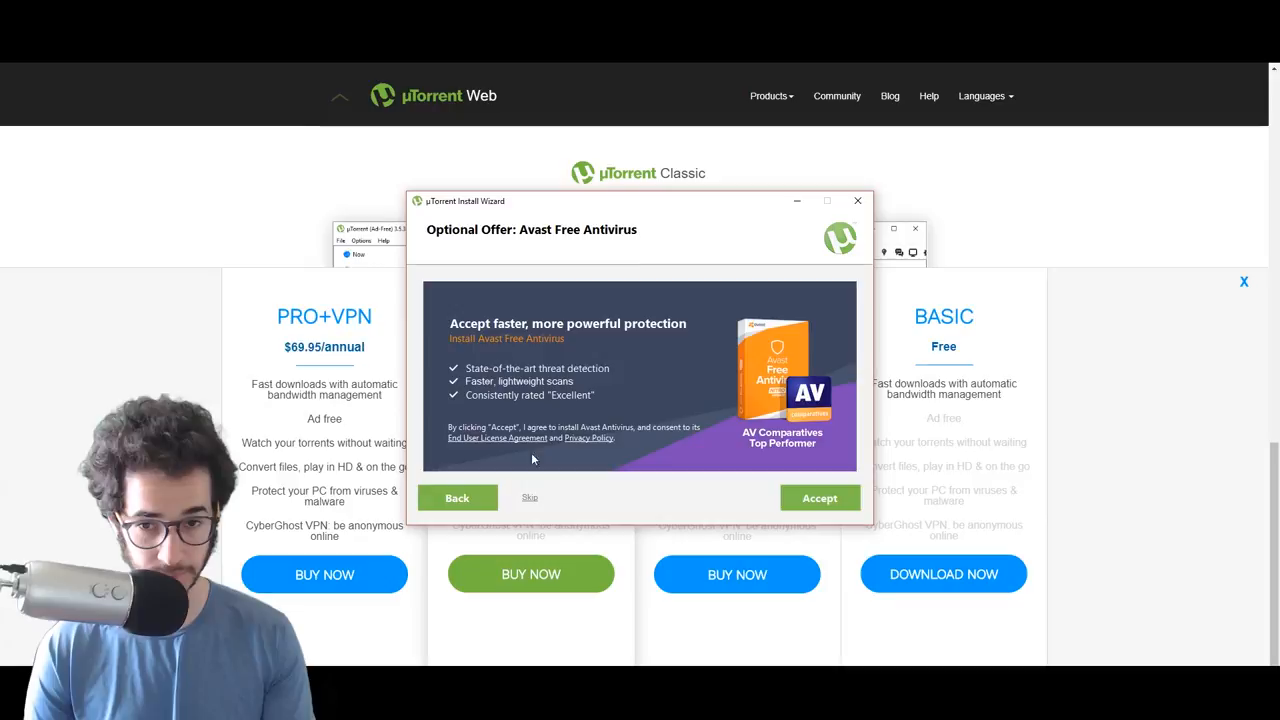
mouse_move(782, 288)
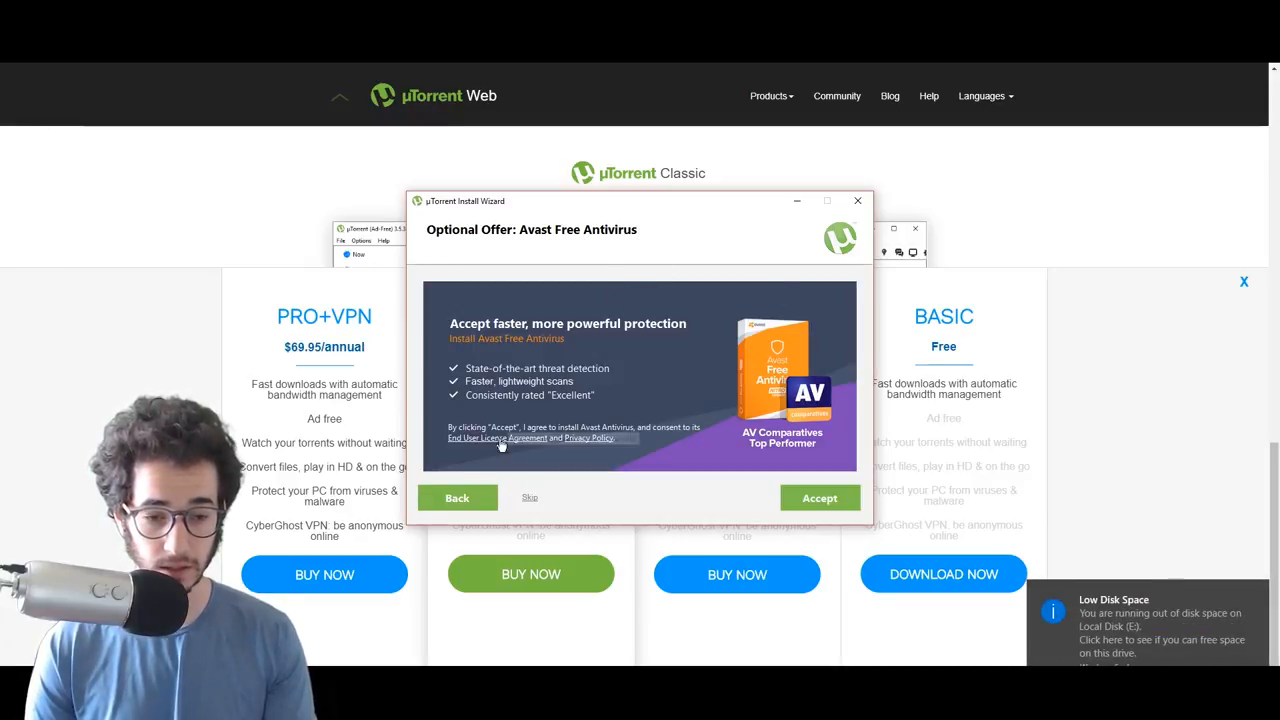
mouse_move(570, 510)
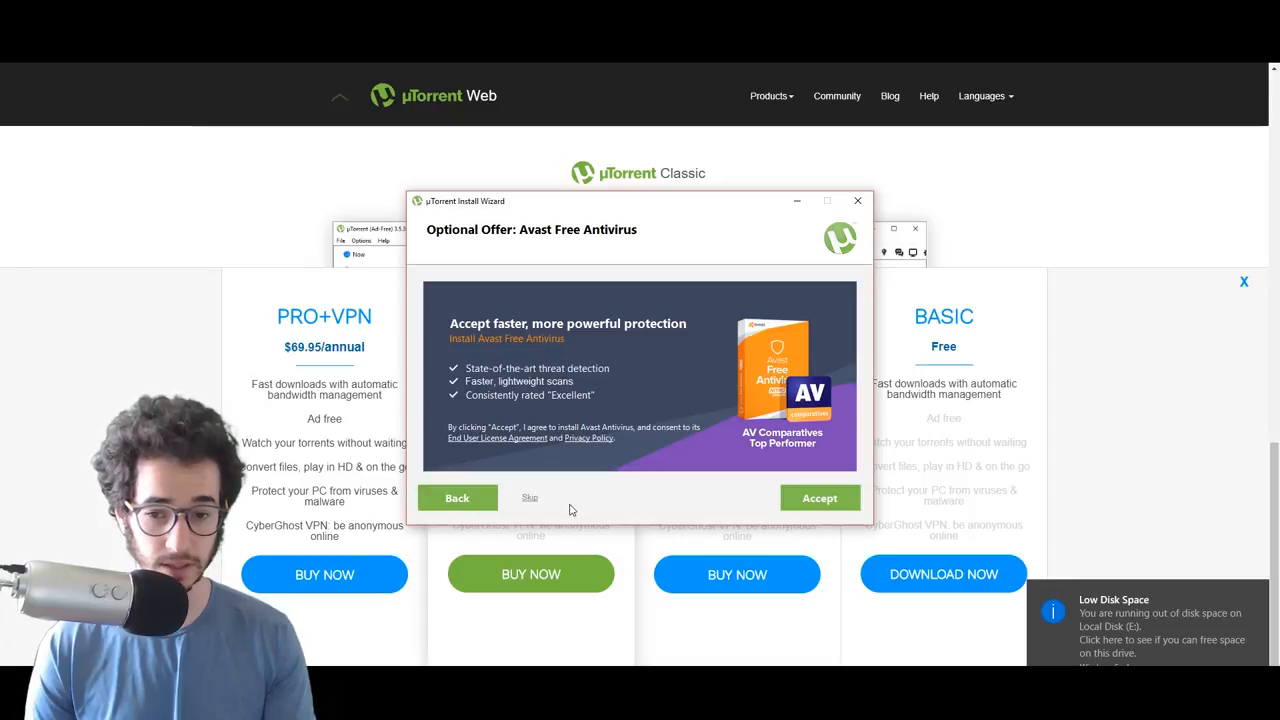
left_click(528, 496)
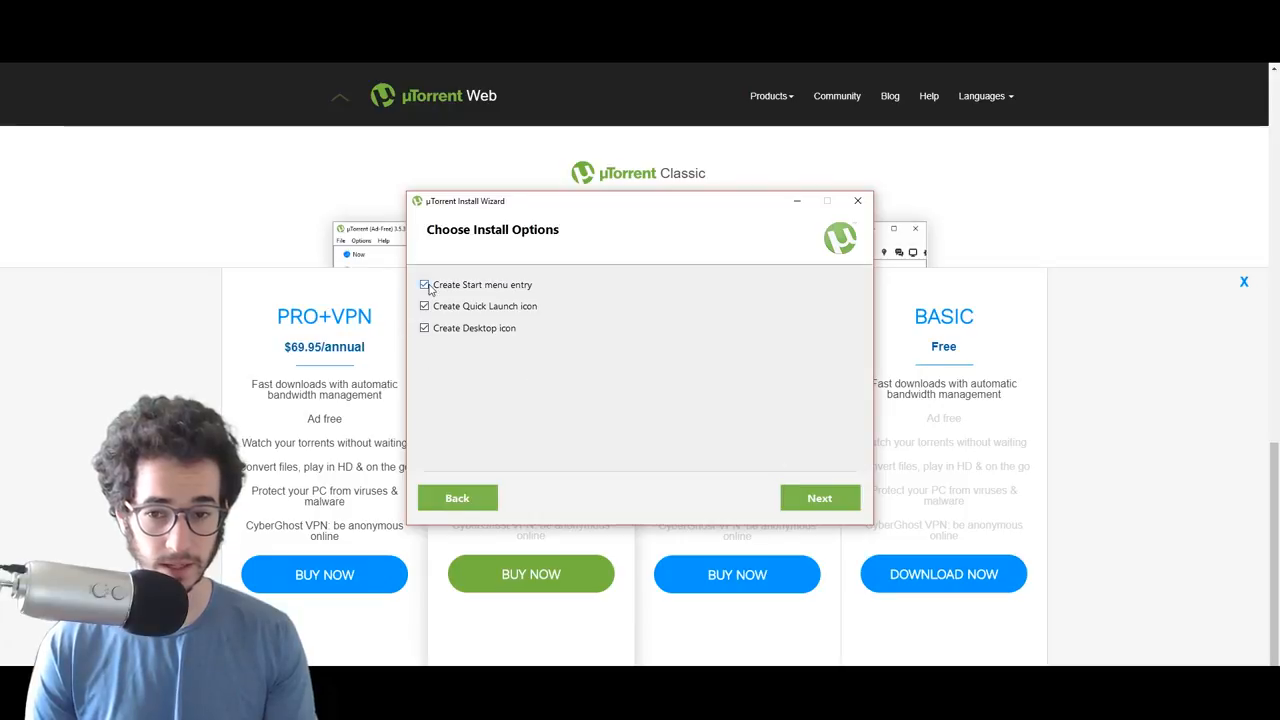
left_click(820, 498)
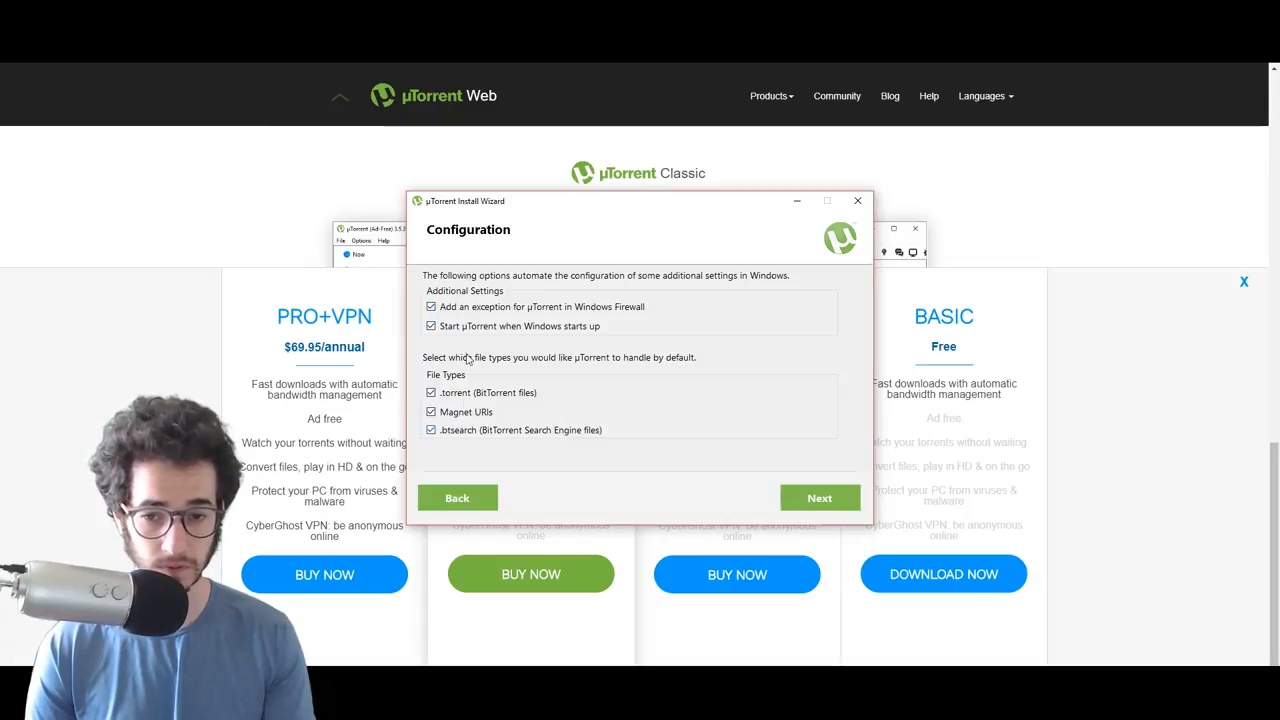
mouse_move(552, 304)
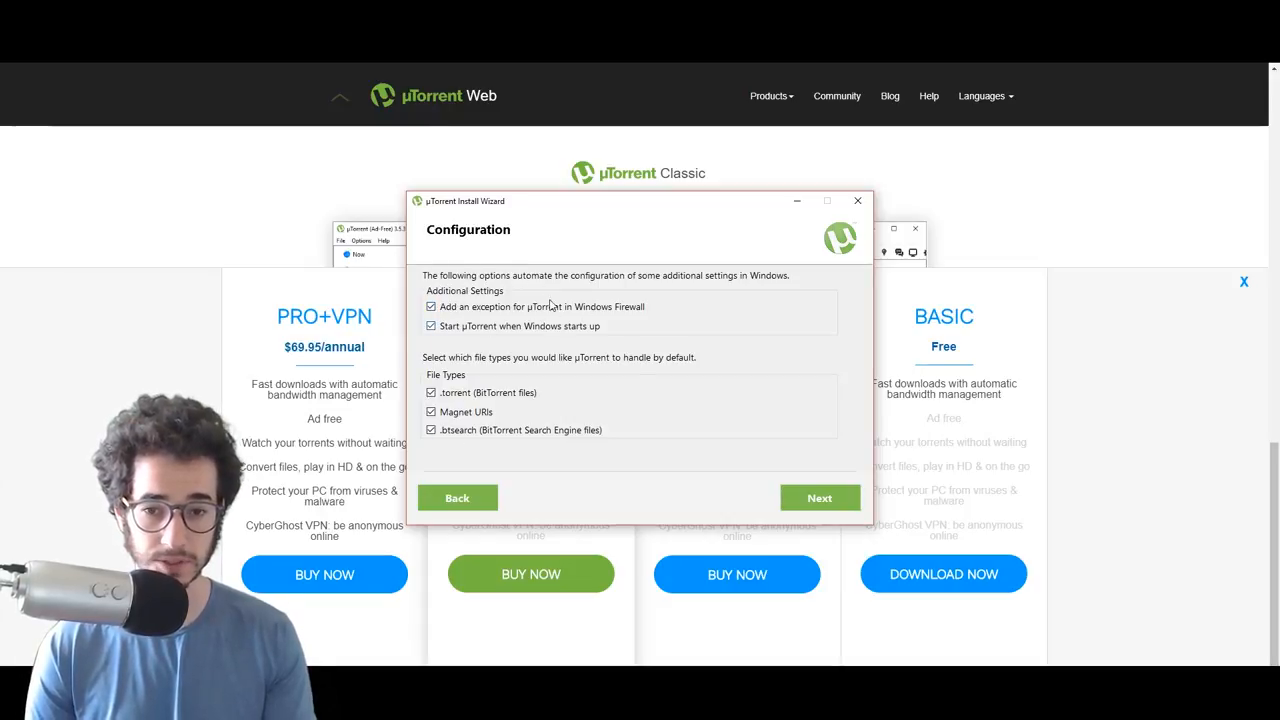
left_click(820, 496)
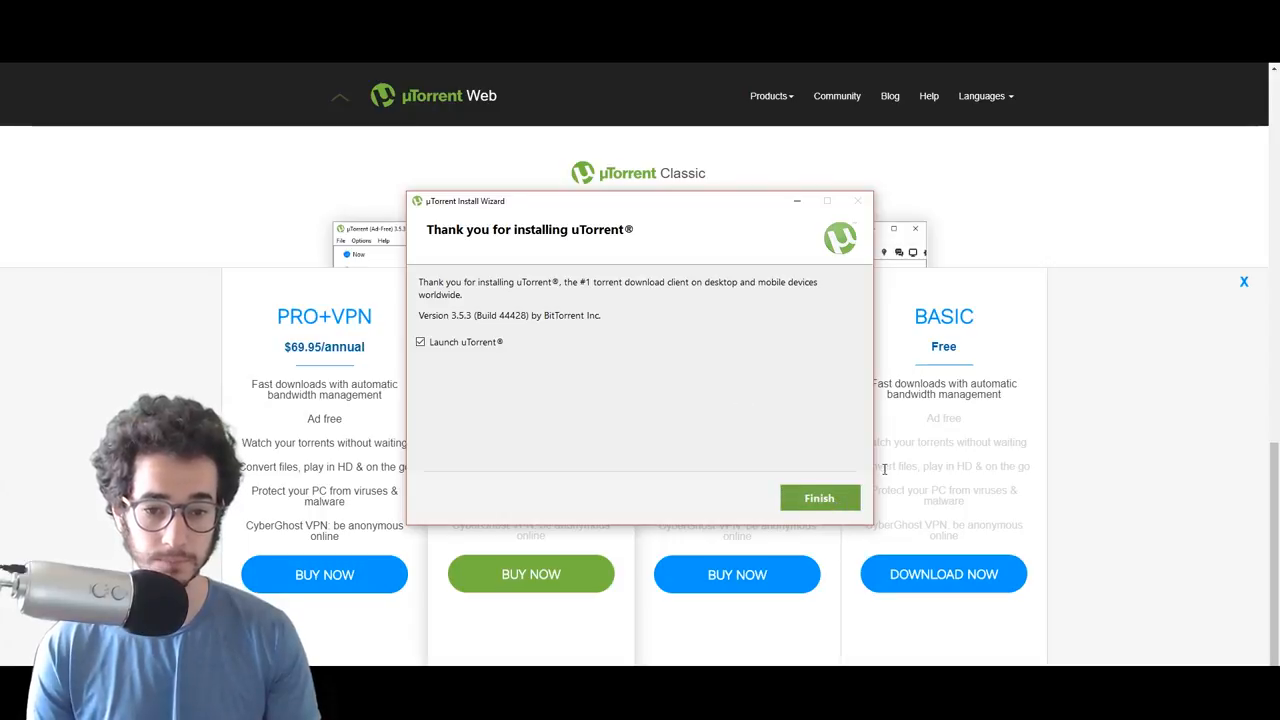
Step: Finish setup with Launch uTorrent checked and close the uBlock-blocked ad page
left_click(820, 498)
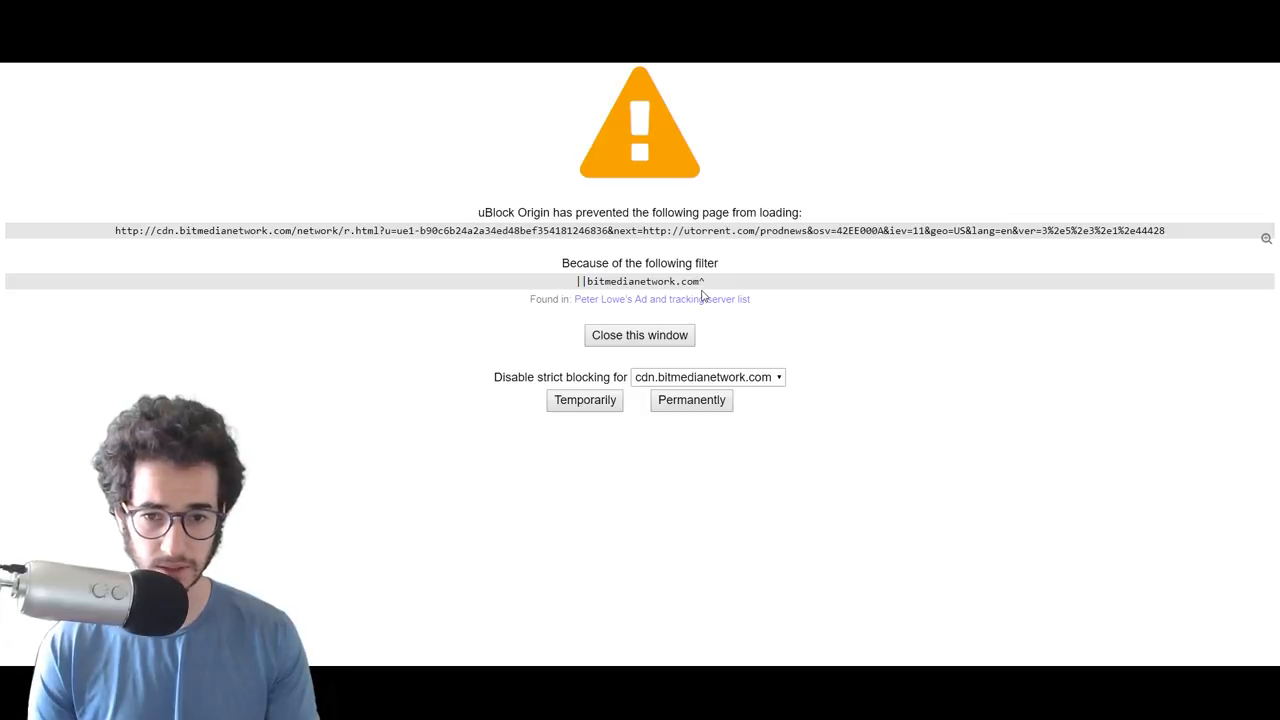
mouse_move(1120, 140)
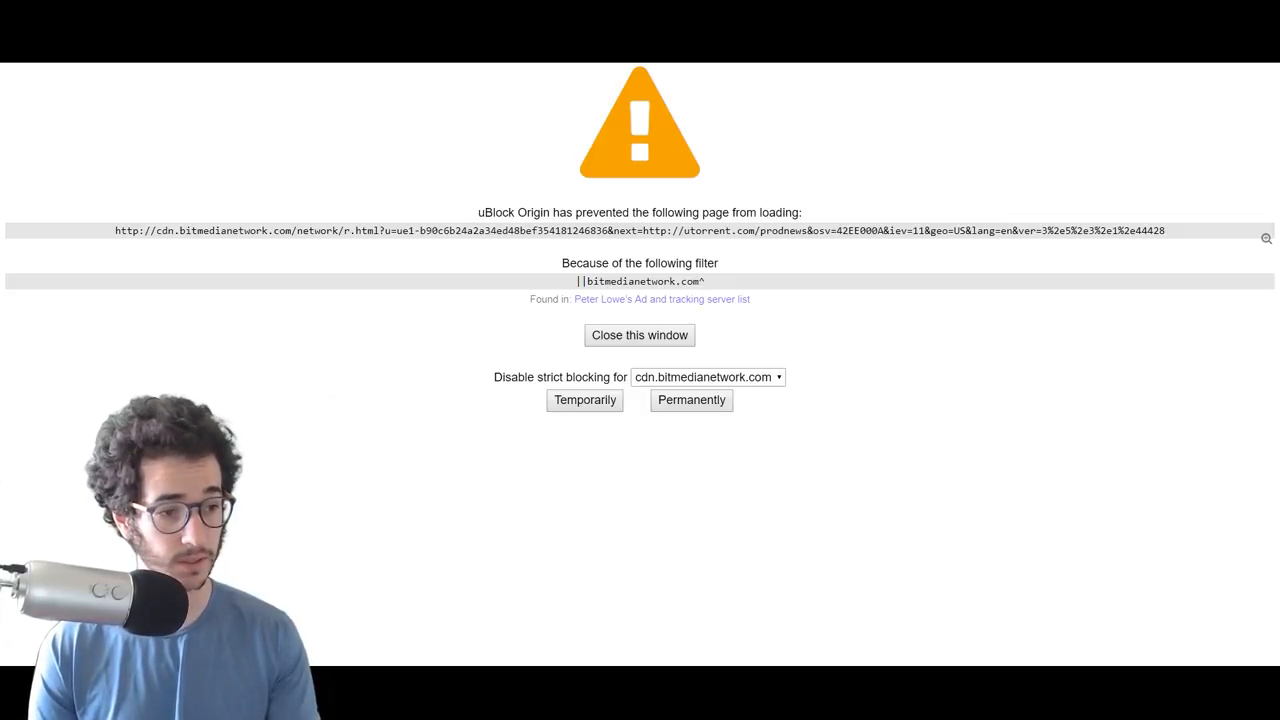
left_click(640, 336)
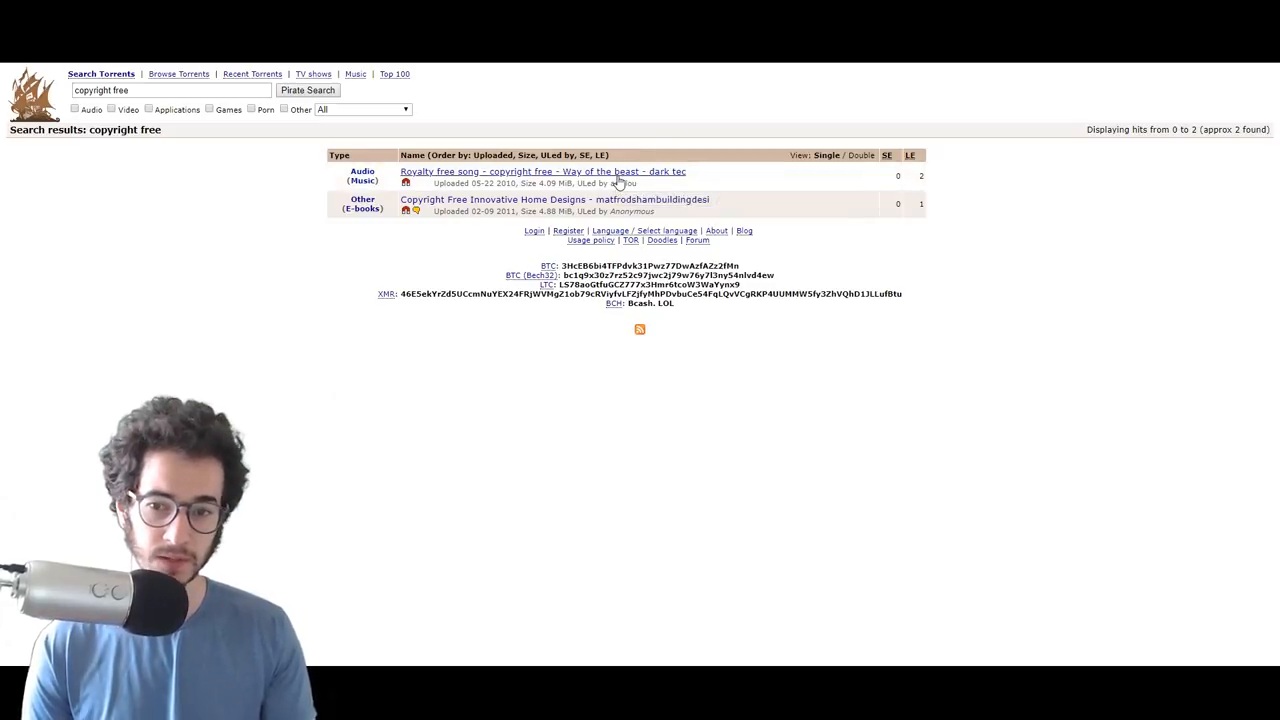
Step: Open the 'Royalty free song' result and get its torrent magnet link
left_click(542, 172)
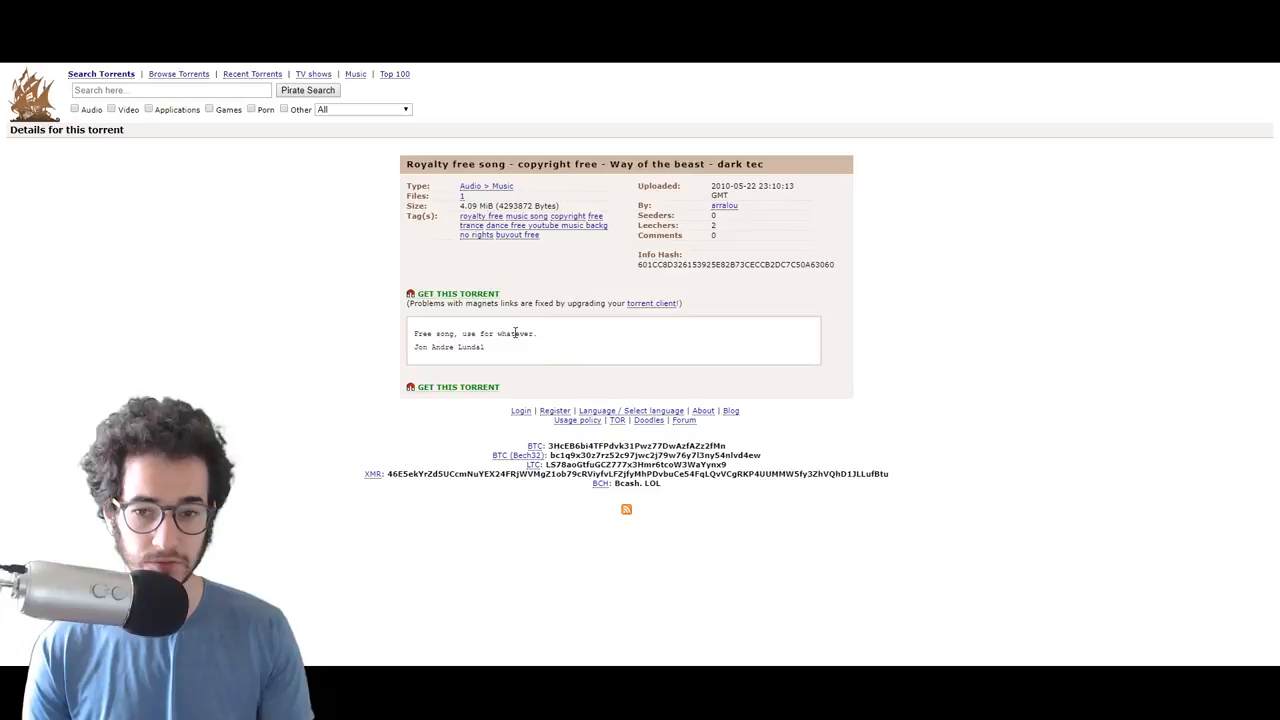
mouse_move(630, 330)
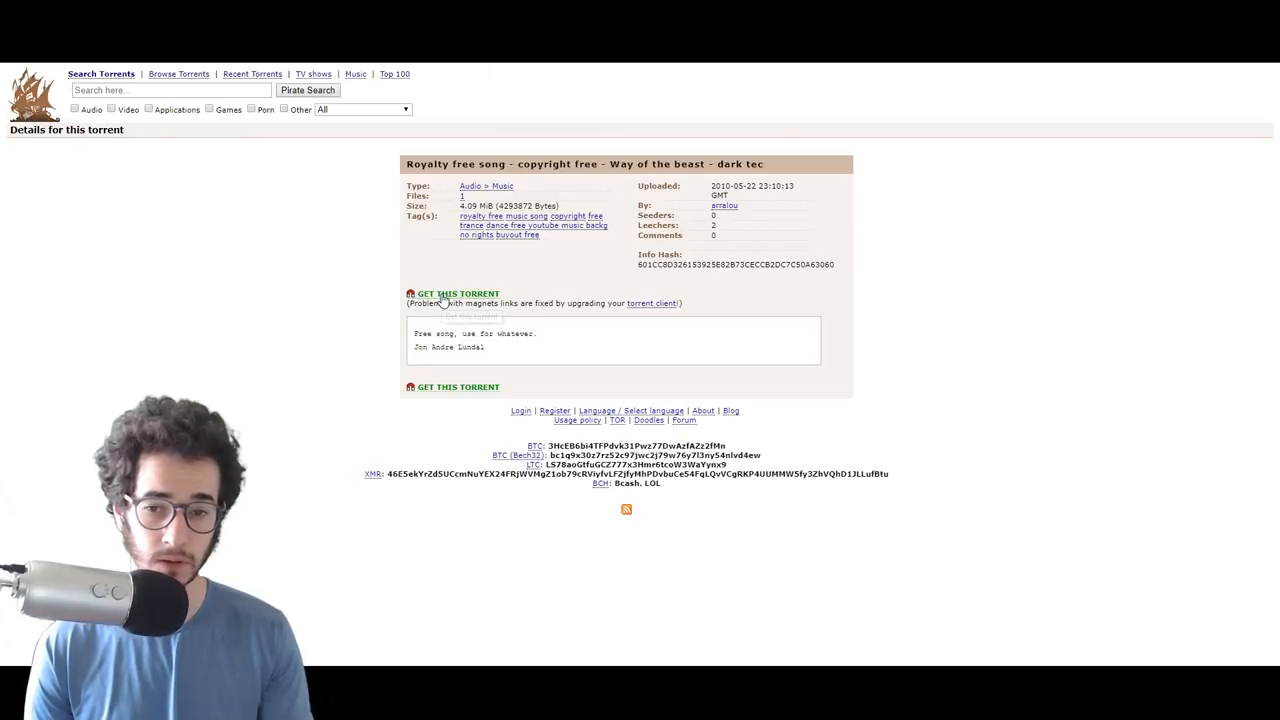
left_click(456, 292)
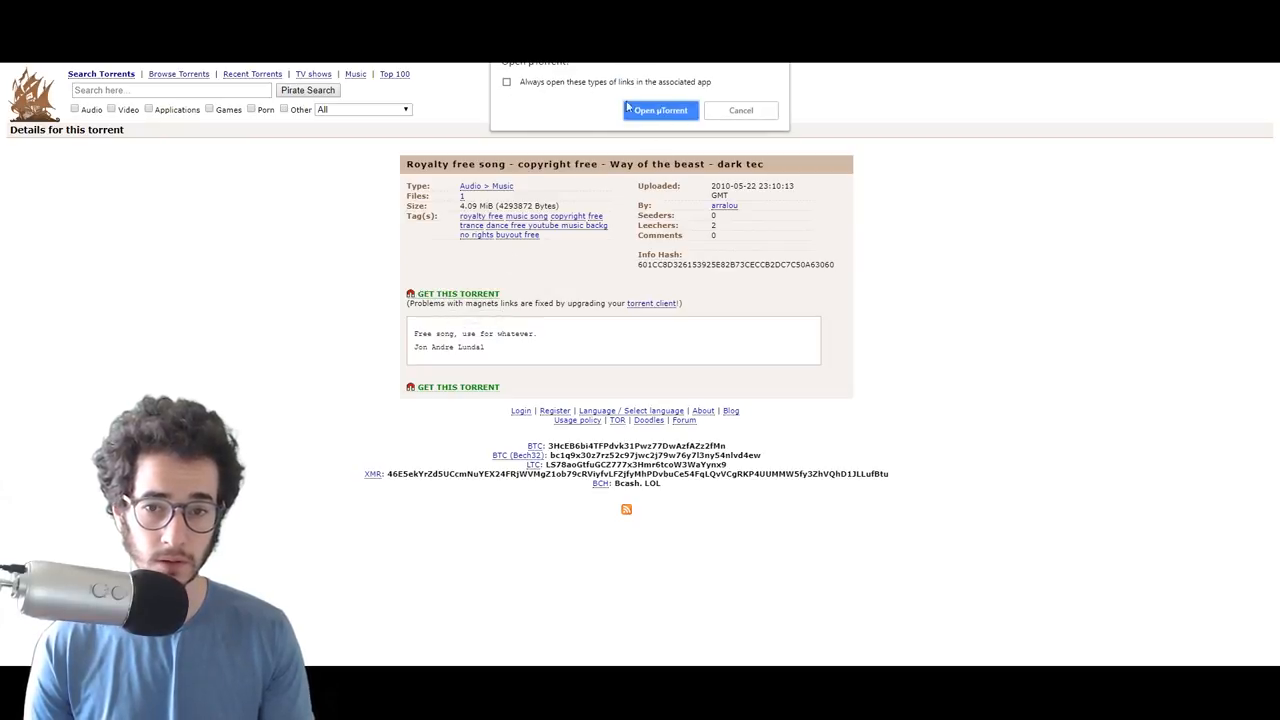
Step: Let the browser open uTorrent and confirm the Add New Torrent dialog
left_click(660, 110)
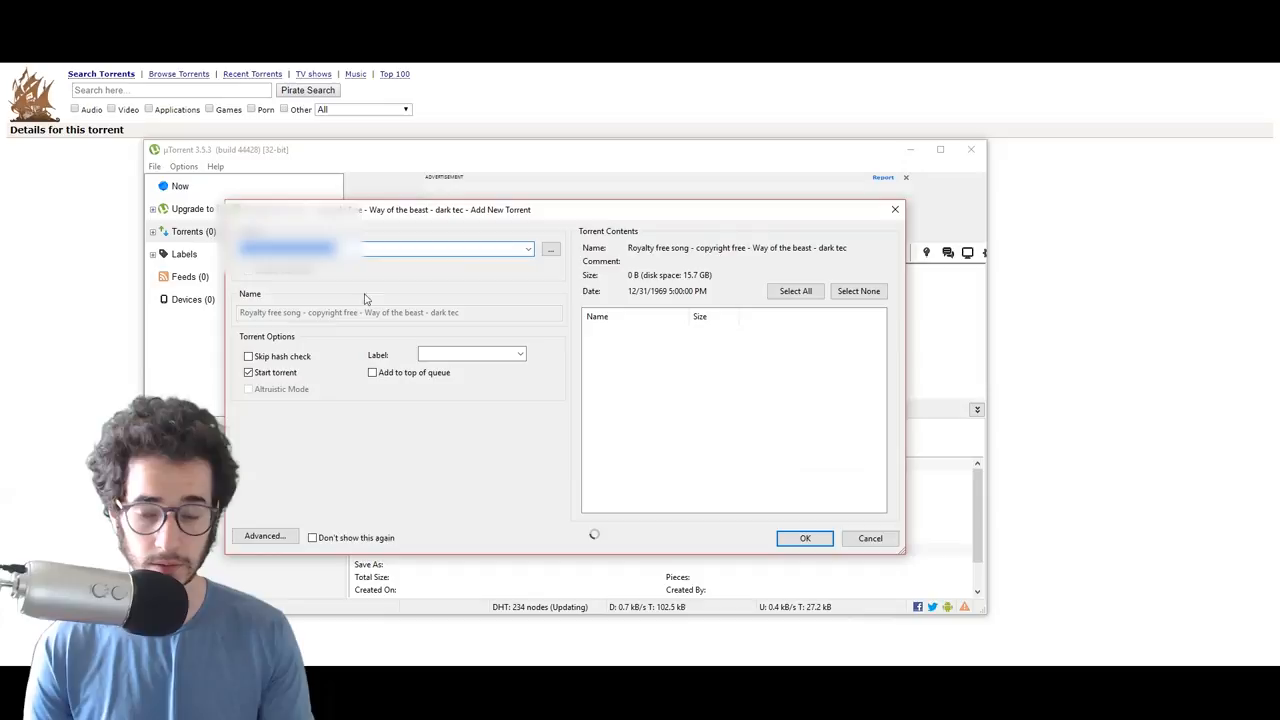
left_click(804, 538)
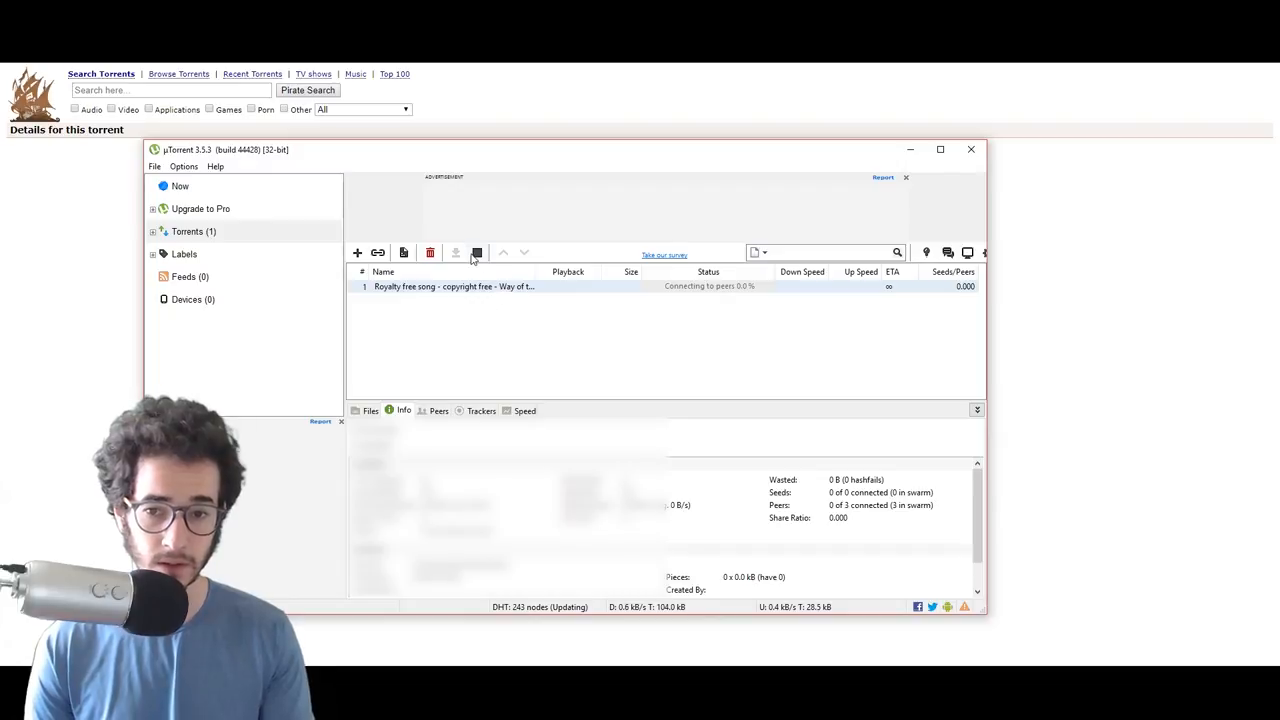
Step: Stop the song torrent, then start it again from its right-click menu
left_click(476, 252)
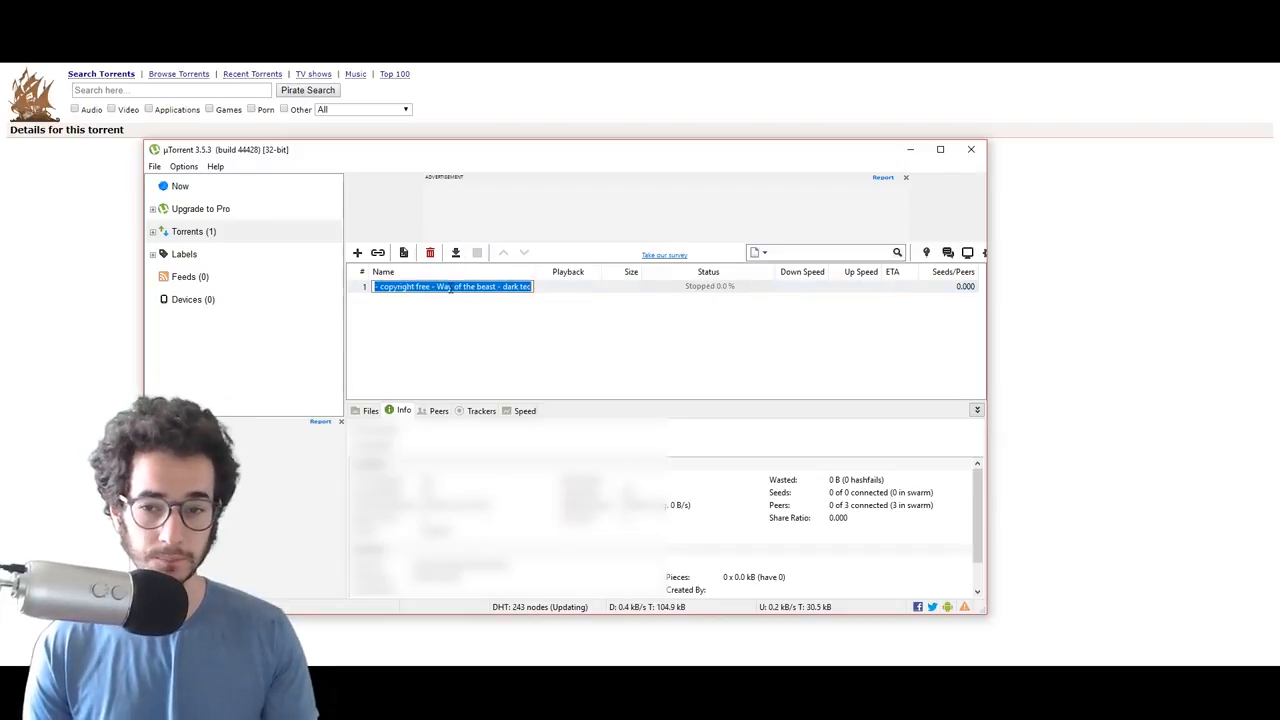
right_click(452, 286)
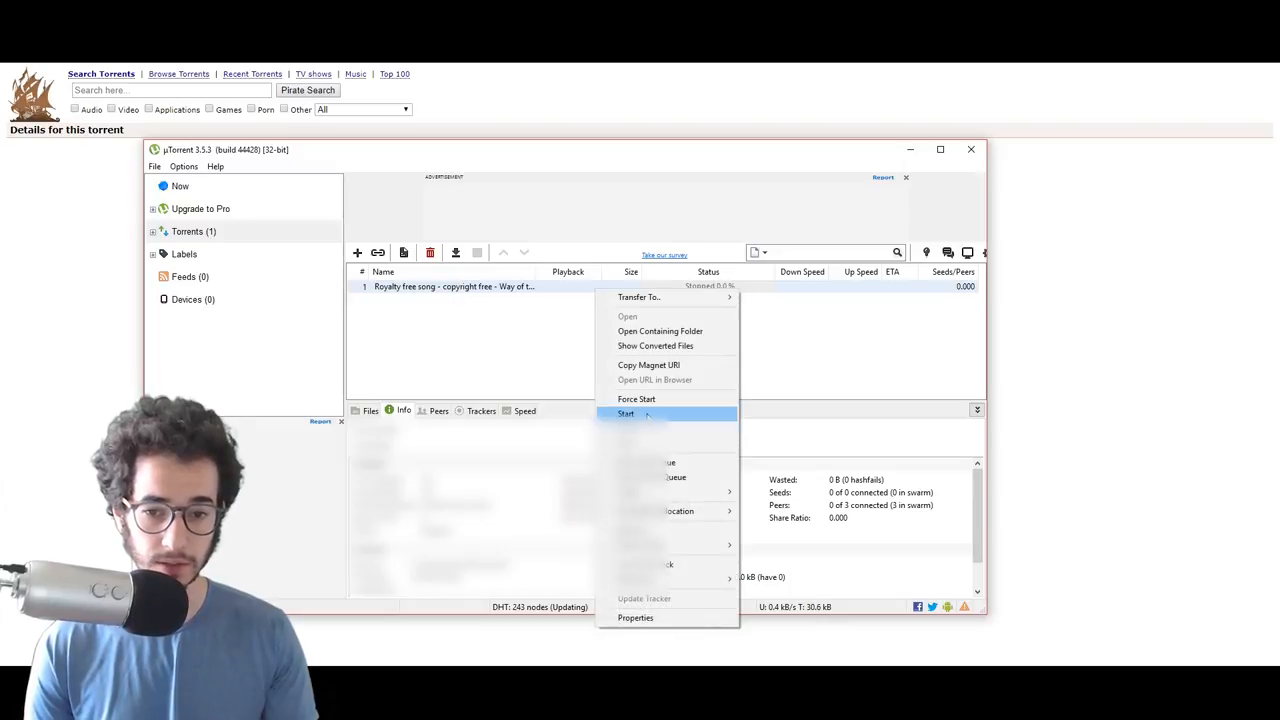
left_click(626, 414)
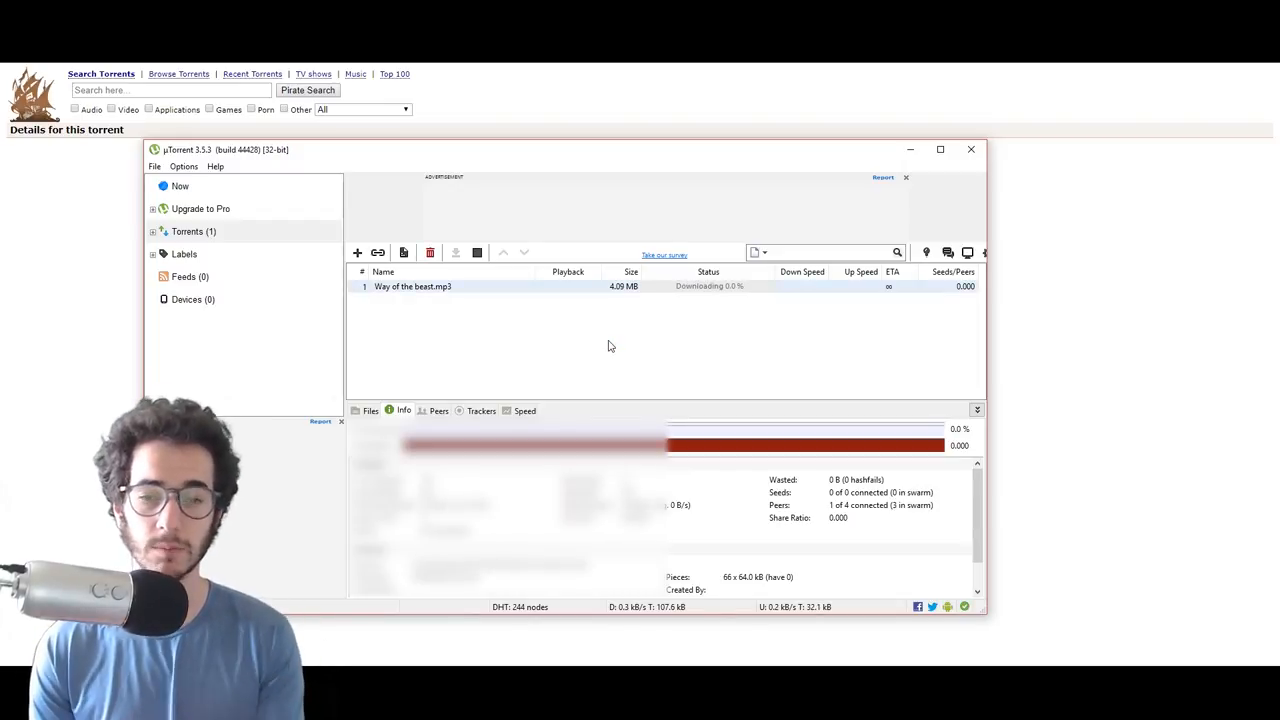
mouse_move(444, 410)
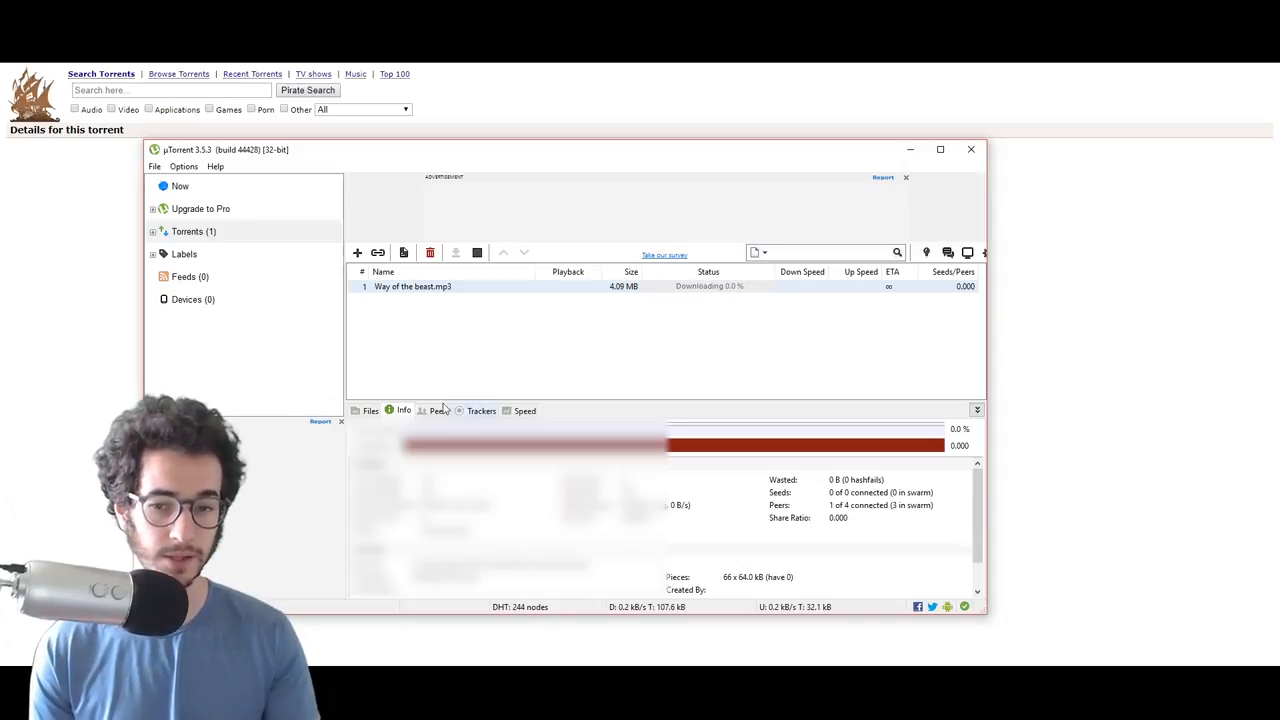
Step: Switch the detail pane to the Peers list for the song torrent
left_click(438, 412)
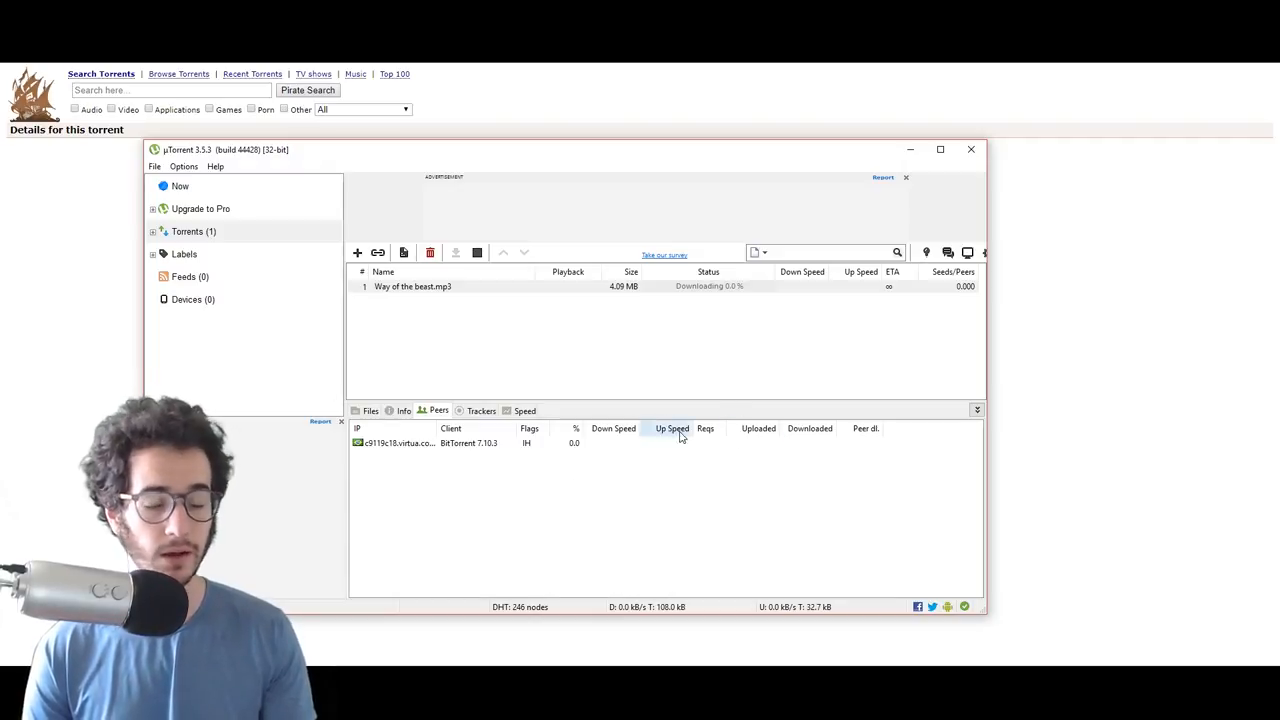
mouse_move(548, 540)
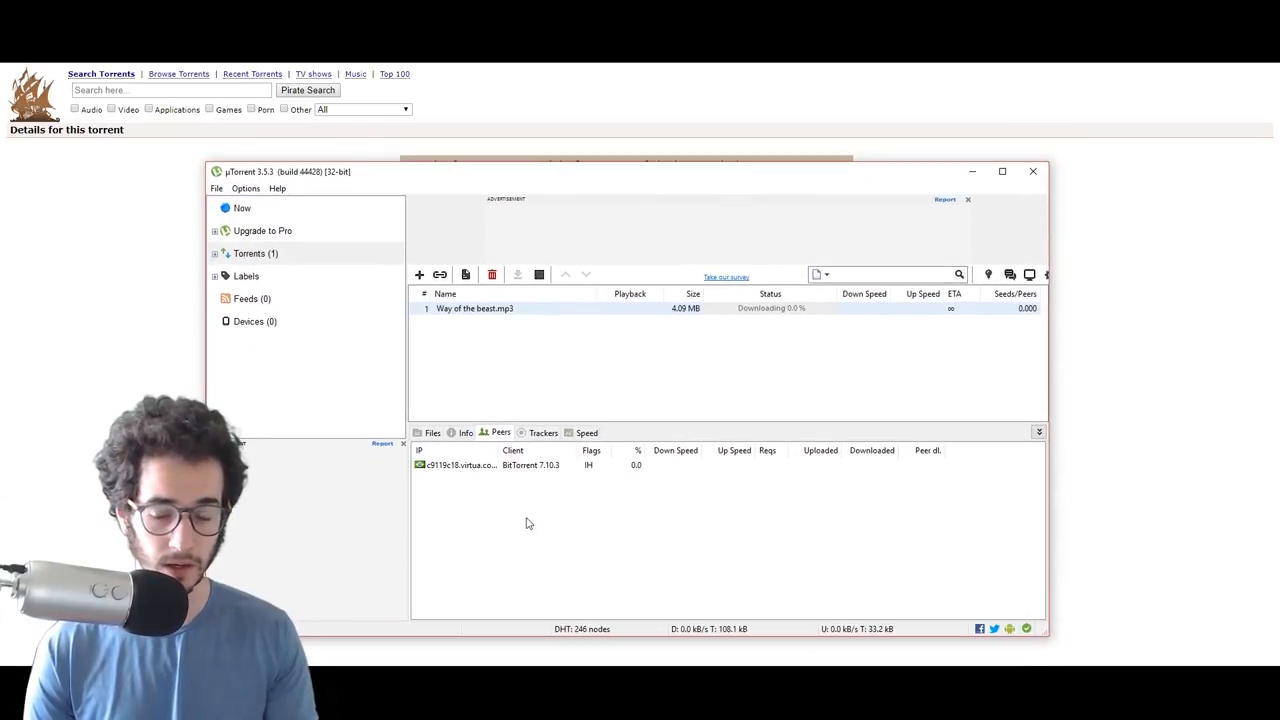
mouse_move(632, 508)
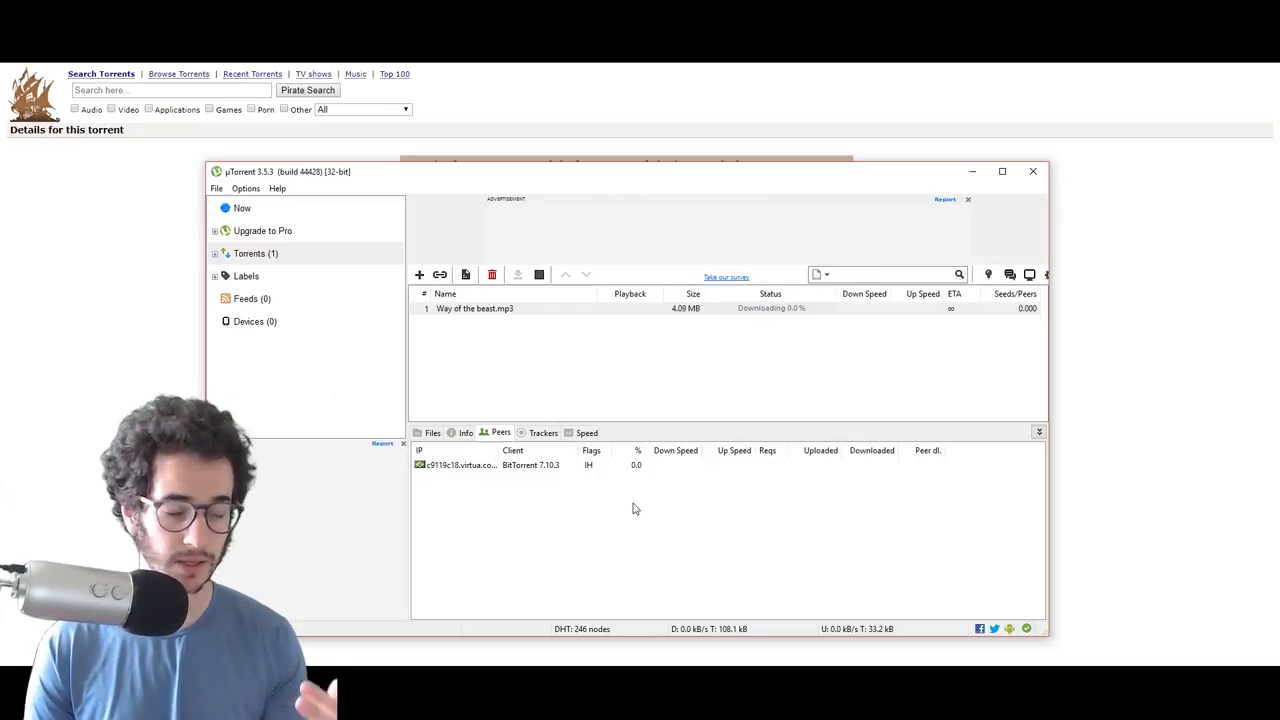
mouse_move(700, 516)
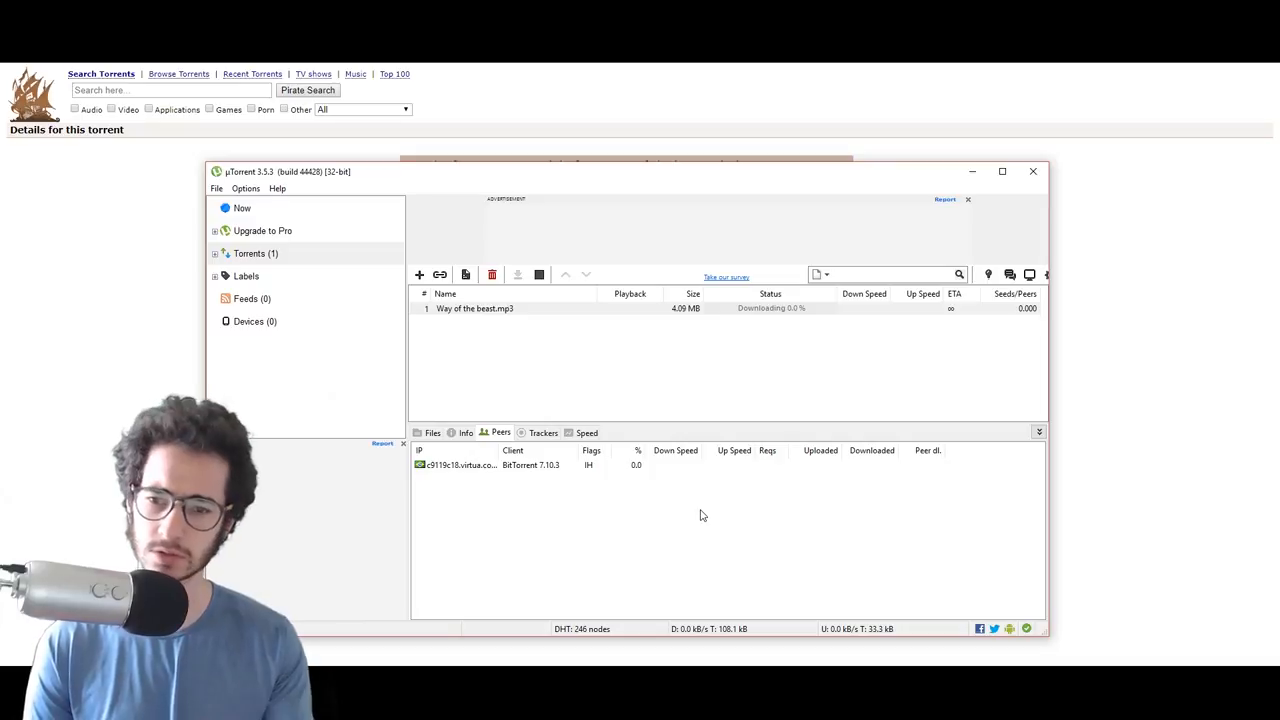
mouse_move(516, 528)
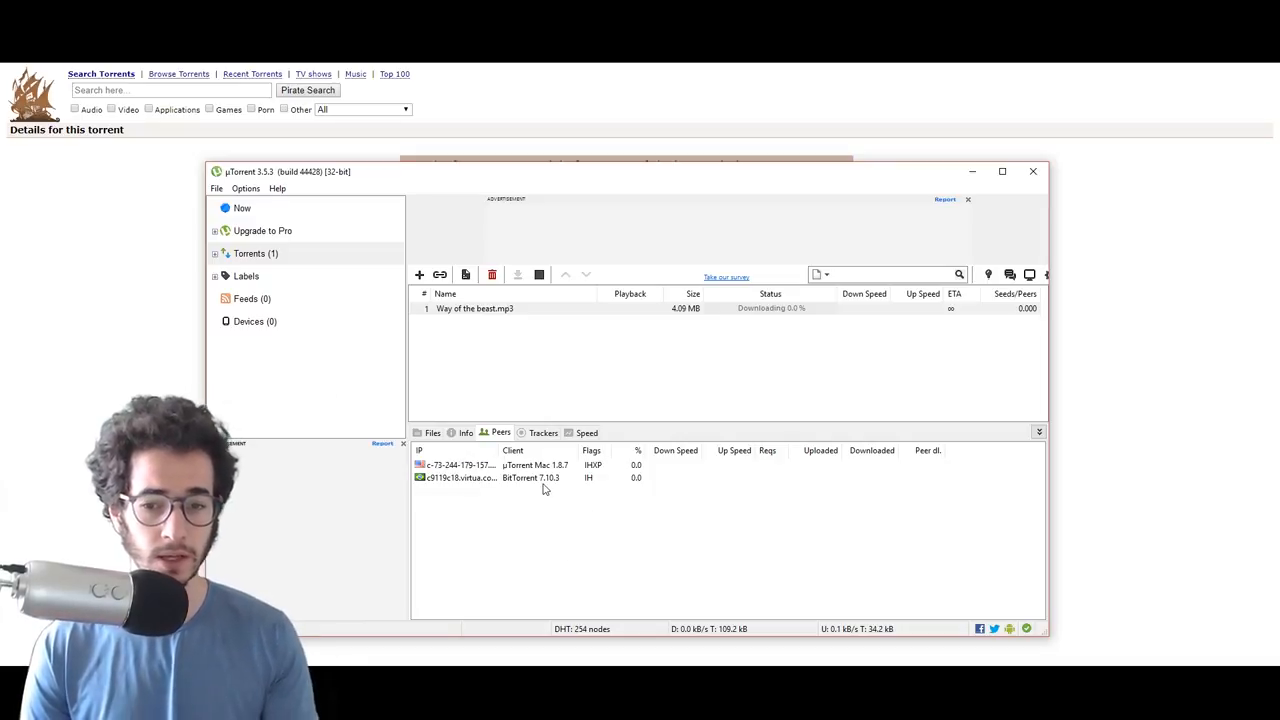
mouse_move(588, 540)
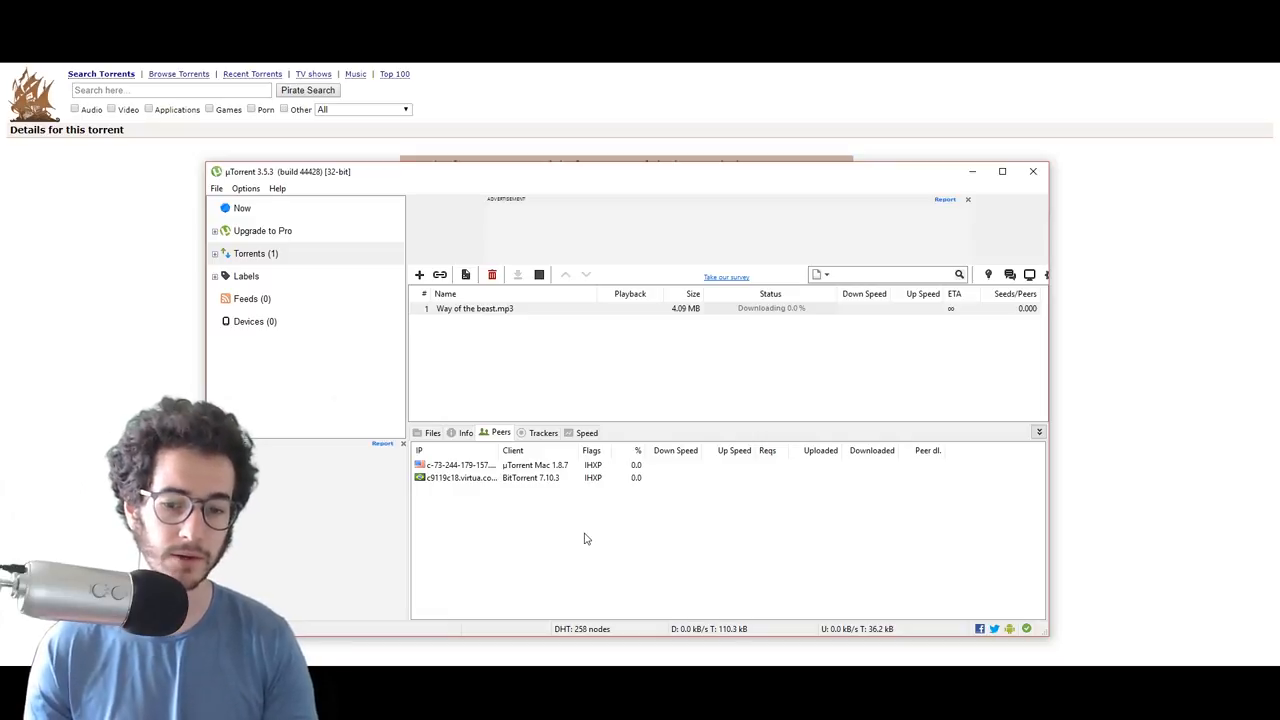
mouse_move(576, 368)
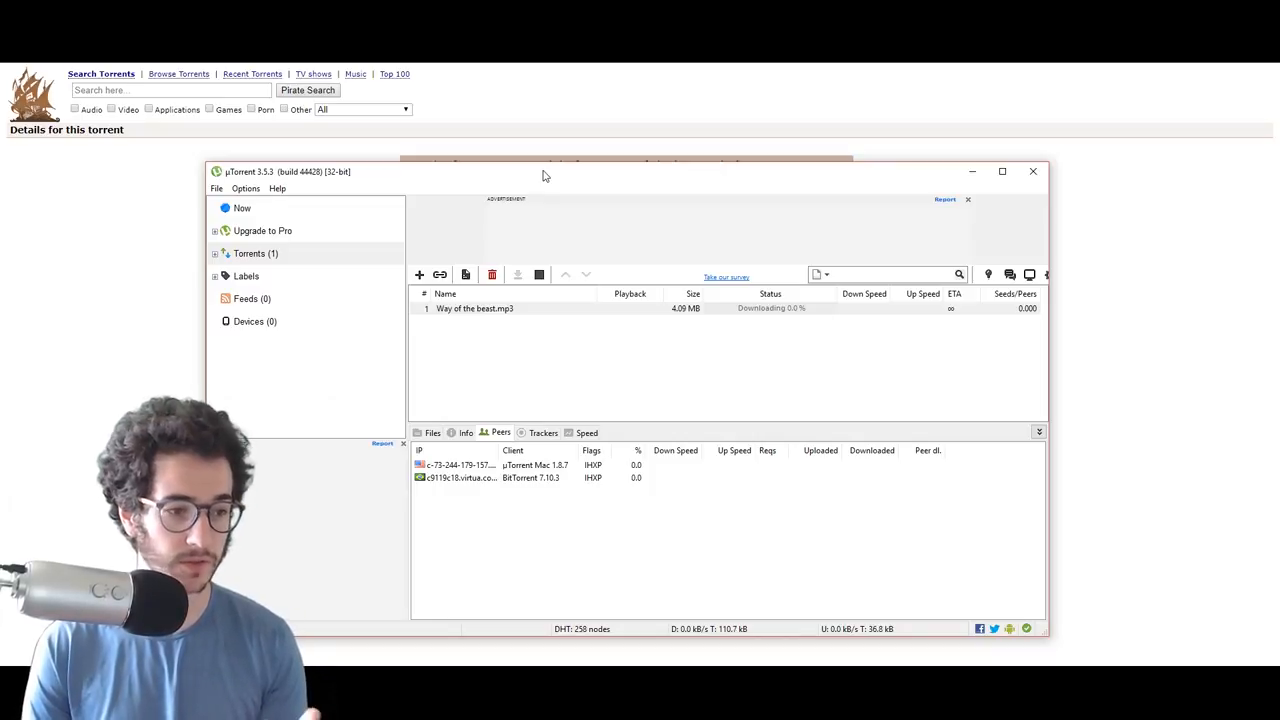
Step: In Preferences > Connection set a Socks5 proxy at proxy.torguard.org, port 8080, for peer-to-peer connections
left_click(244, 188)
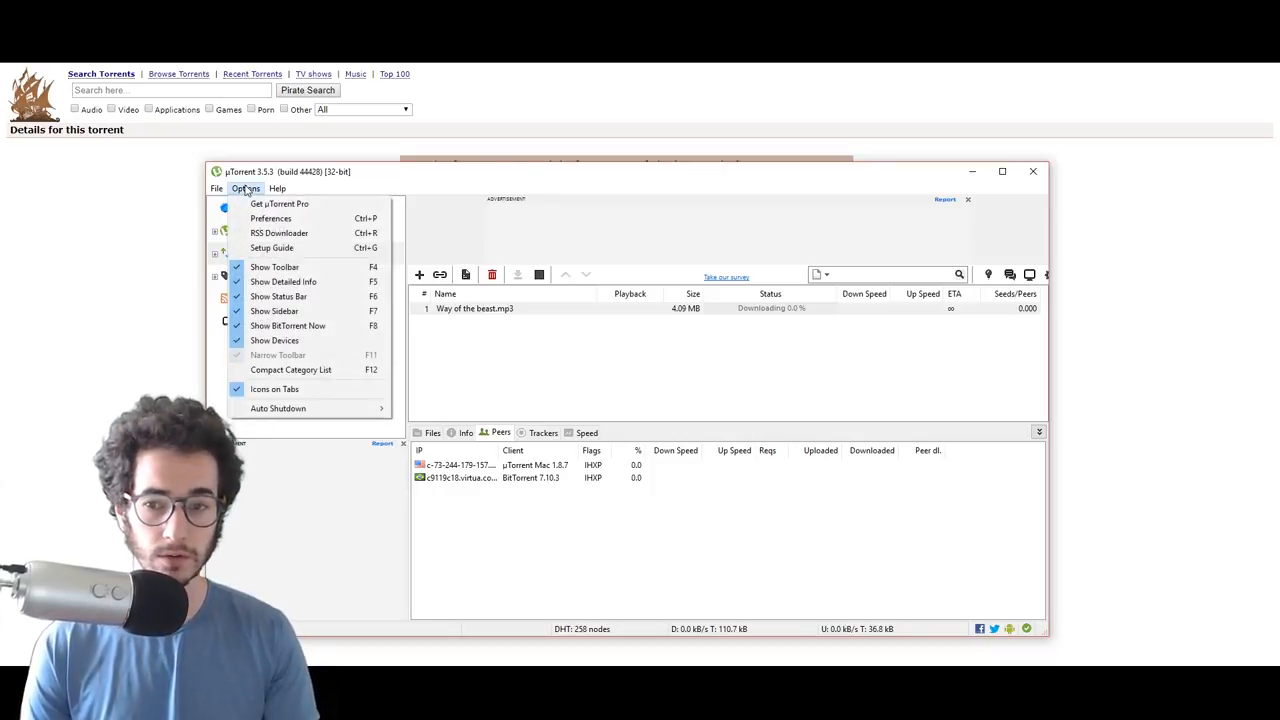
left_click(270, 218)
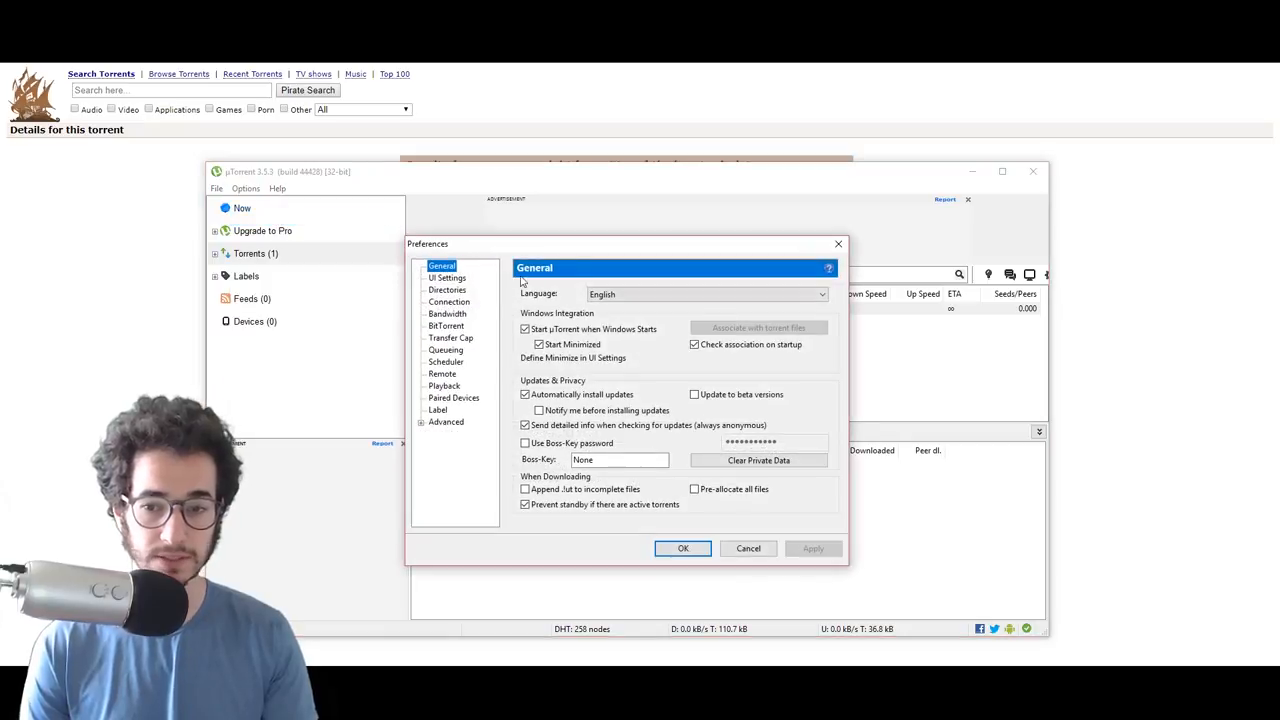
left_click(448, 302)
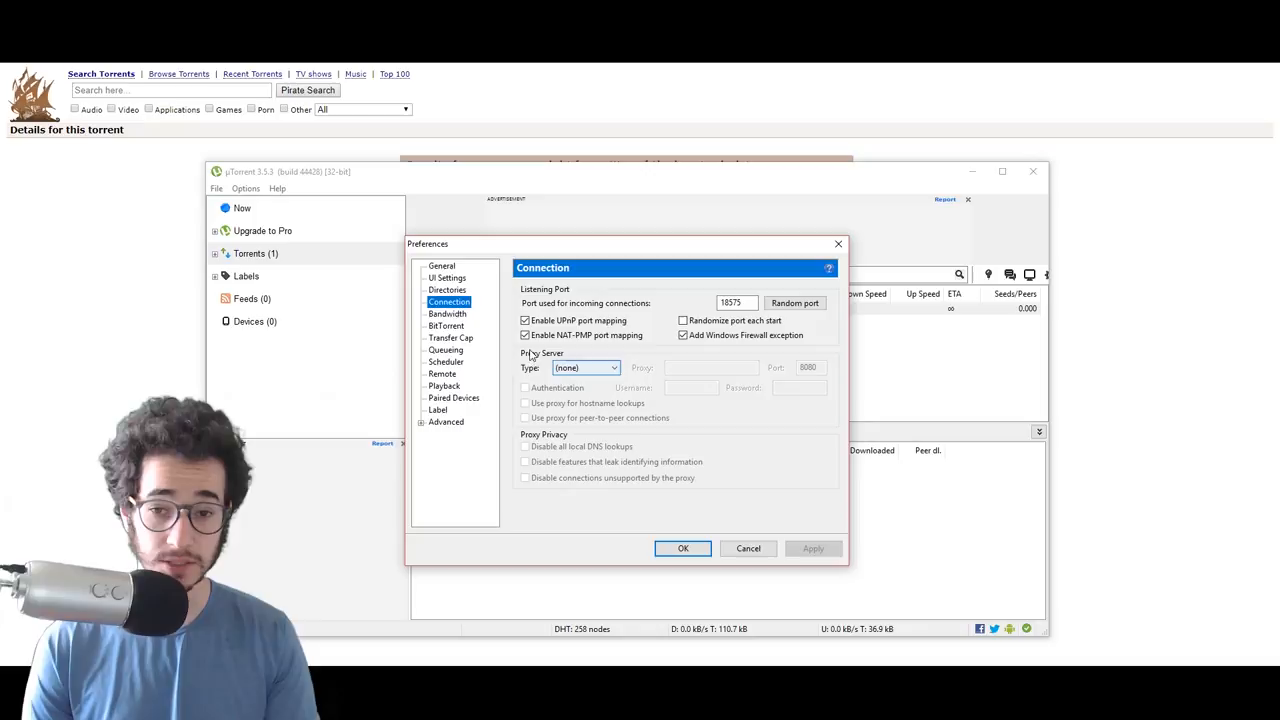
left_click(584, 368)
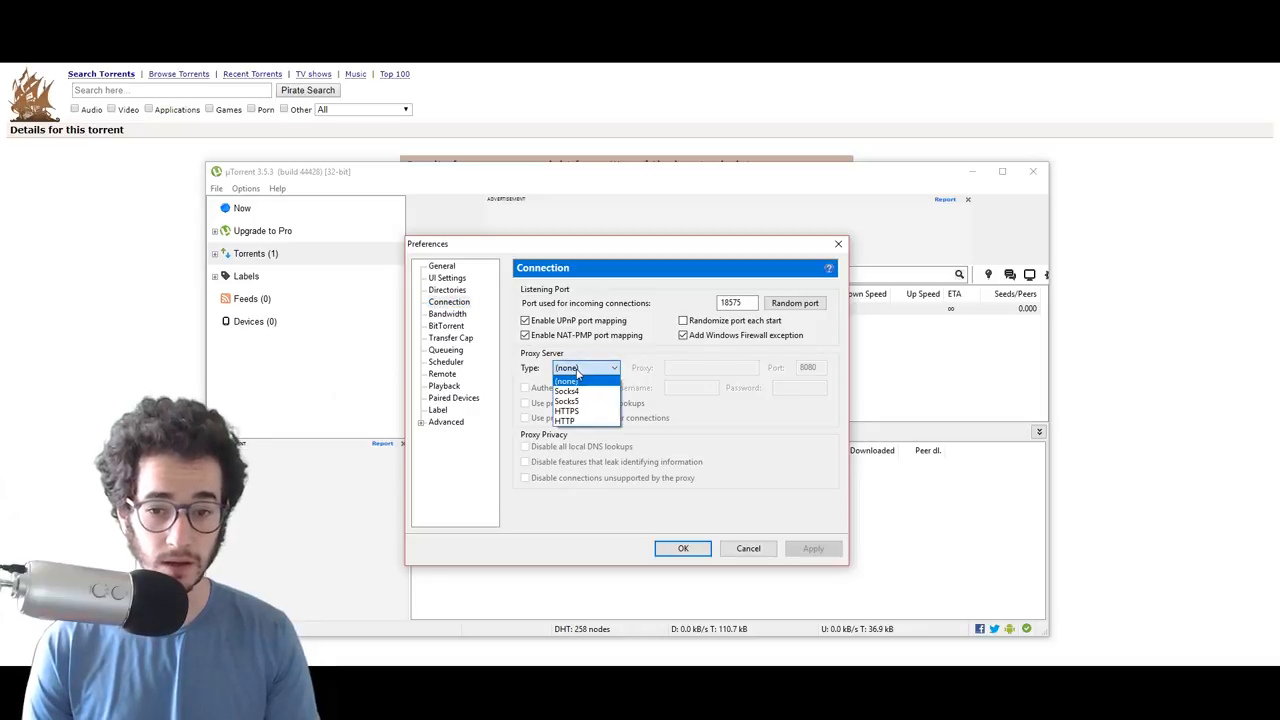
left_click(566, 400)
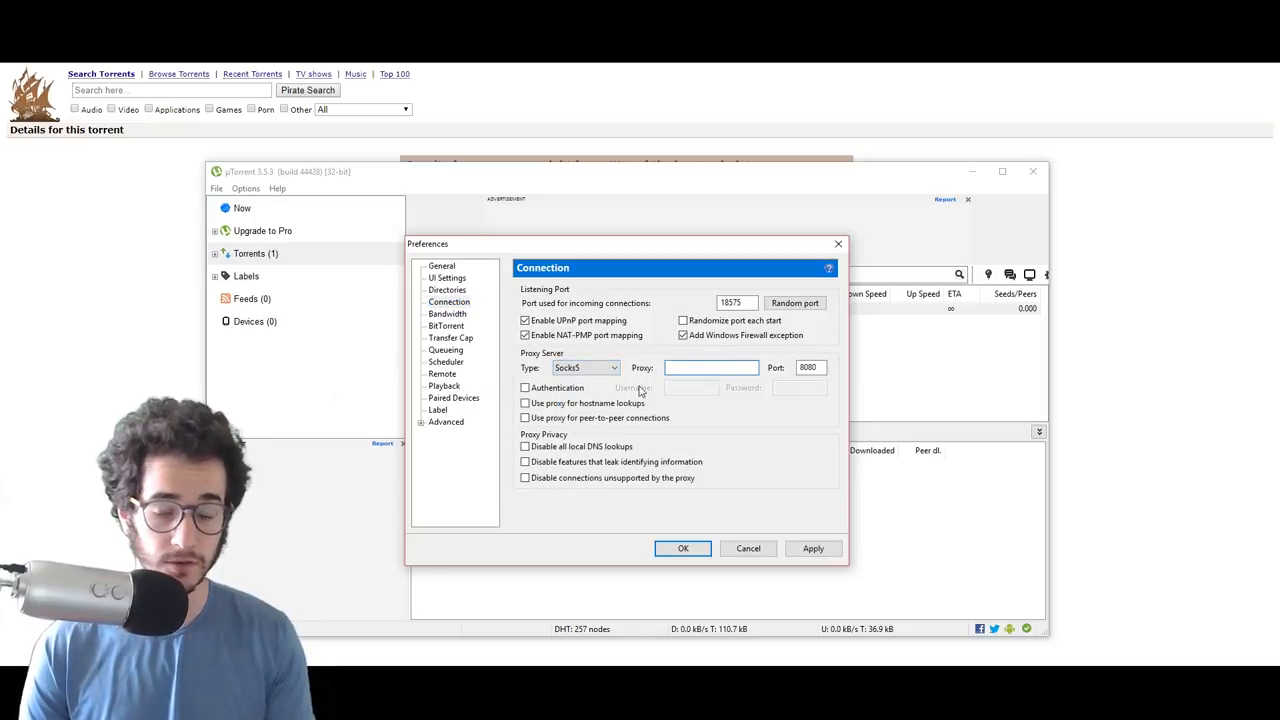
type("proxy.torguard.org")
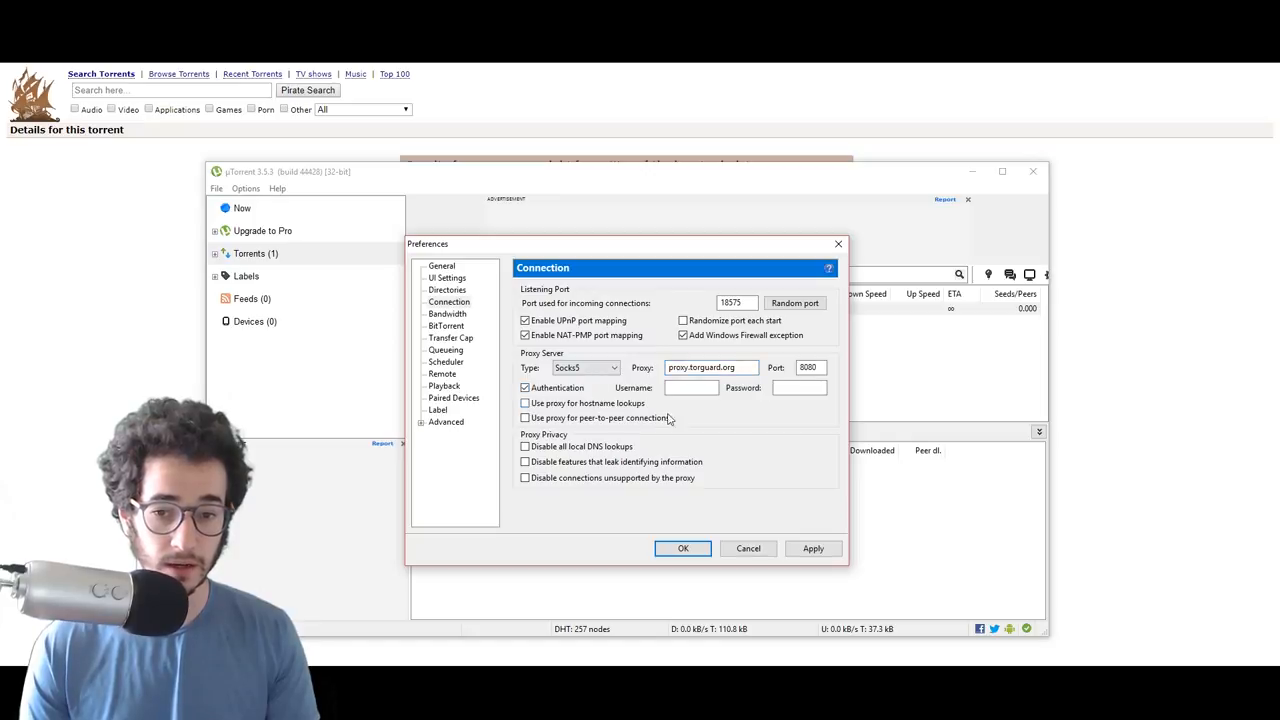
left_click(524, 418)
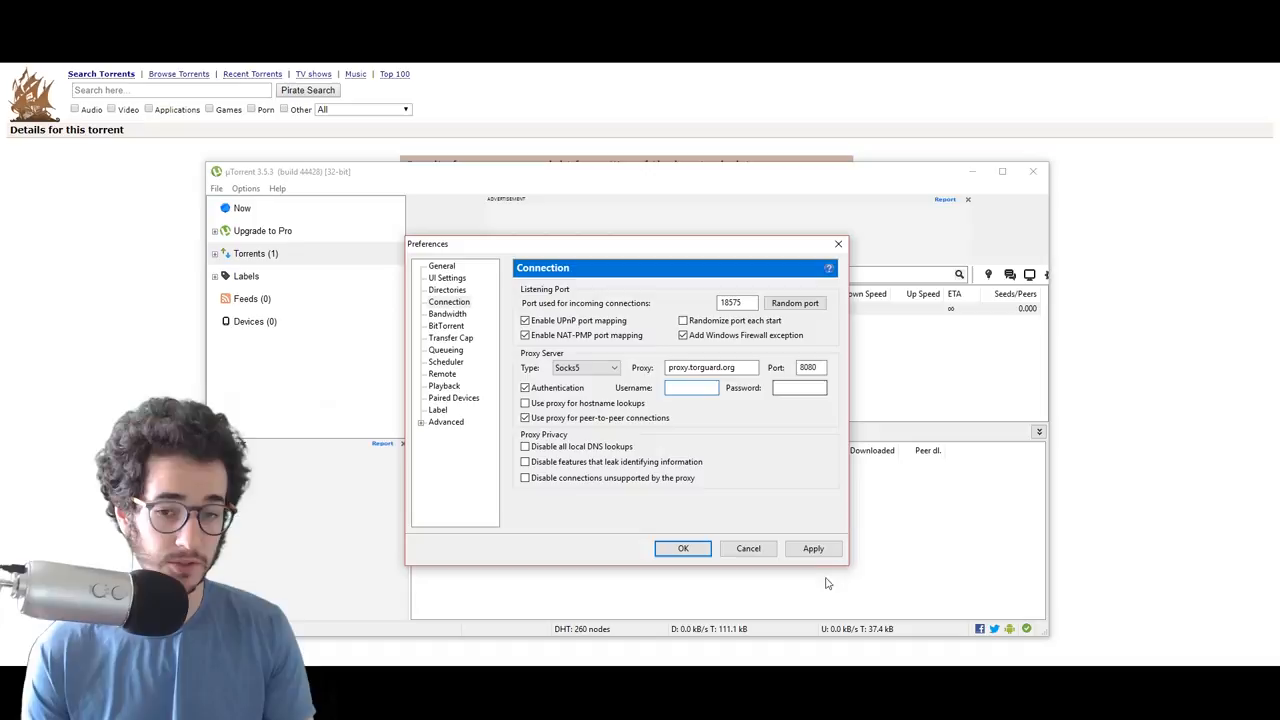
left_click(812, 548)
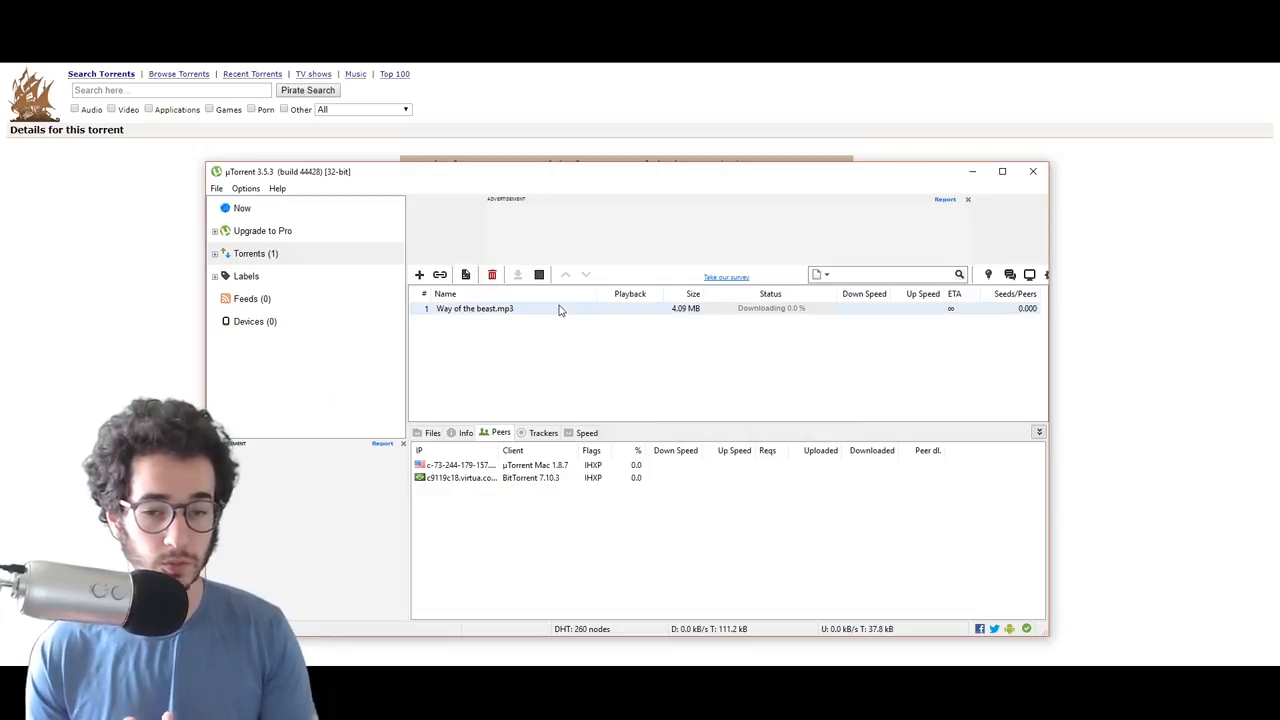
Step: Remove the song torrent and confirm, leaving the list empty
left_click(492, 274)
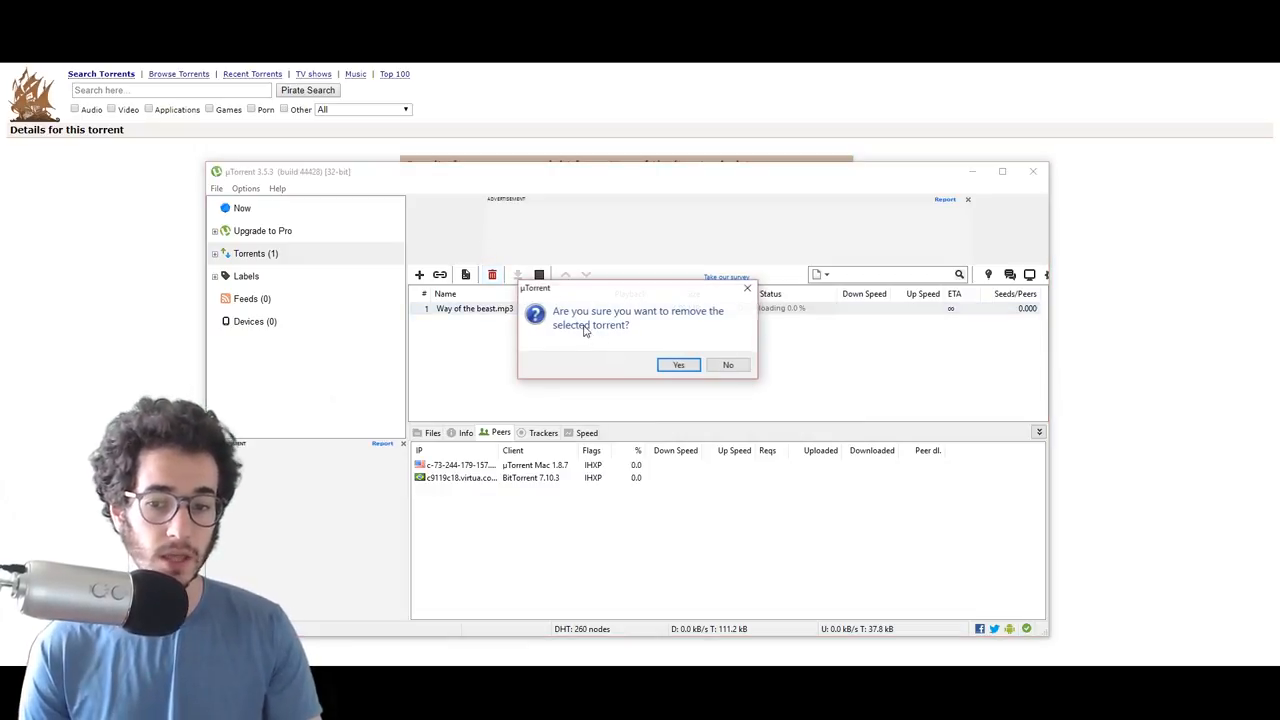
left_click(678, 364)
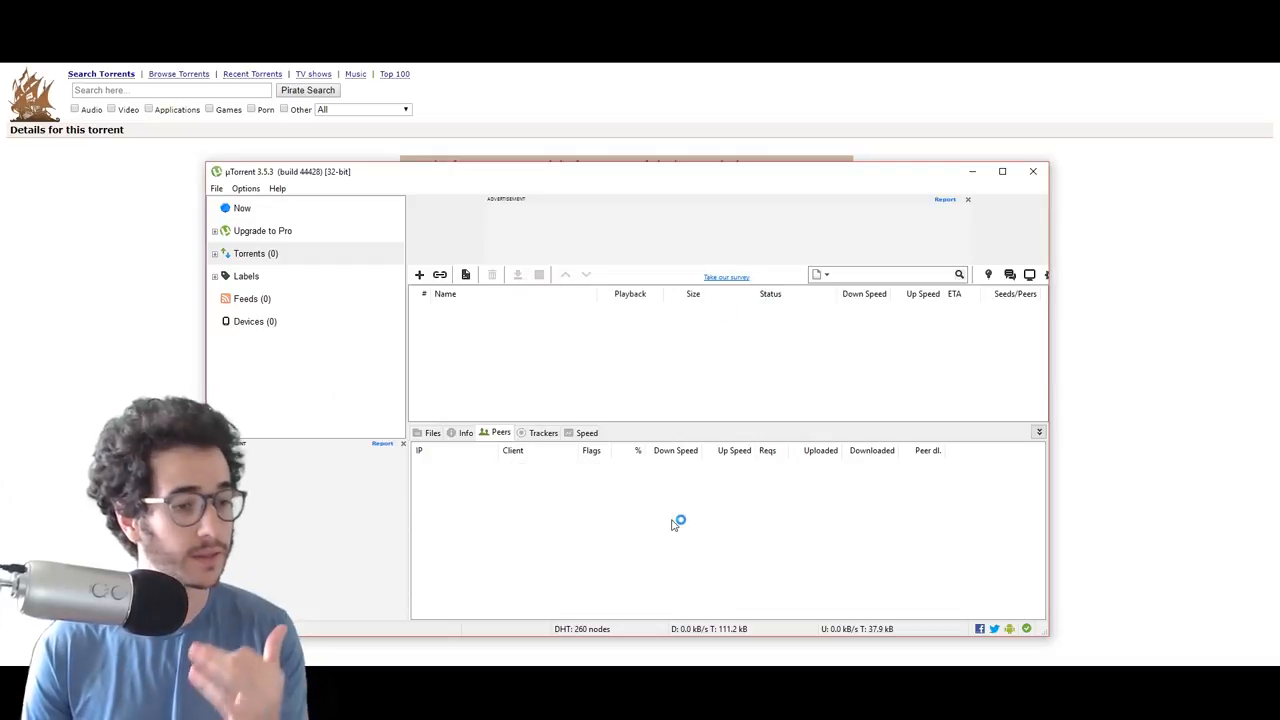